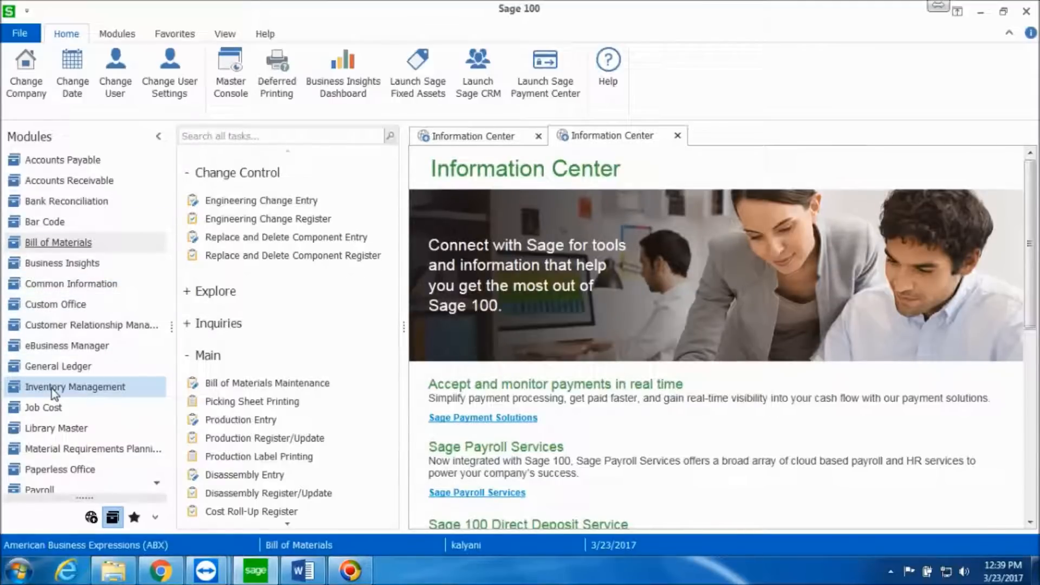
# Open the Inventory Management module's task list from the Modules pane
pyautogui.click(75, 386)
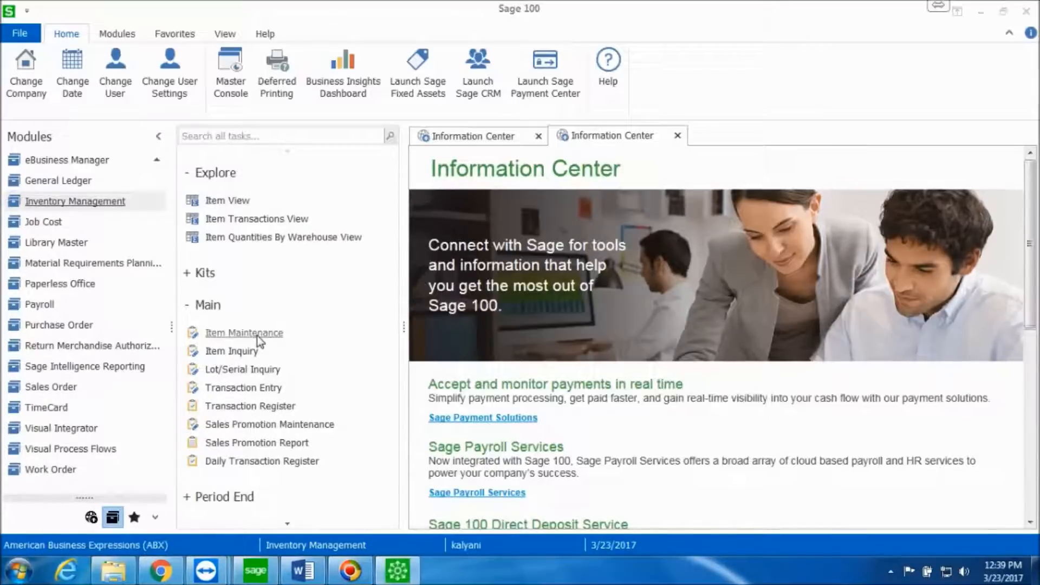
pyautogui.doubleClick(243, 332)
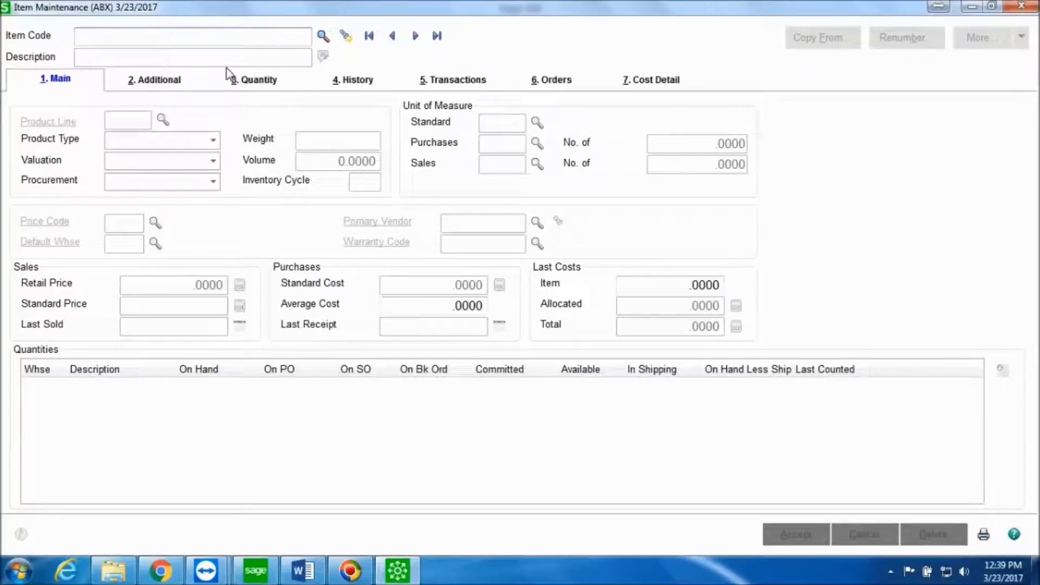
pyautogui.write('CANDY')
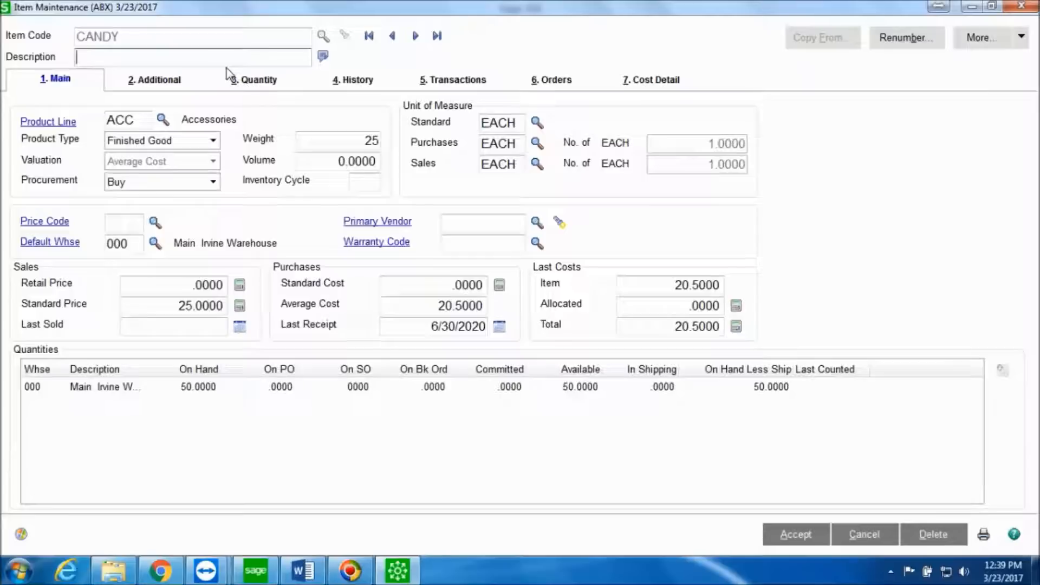
pyautogui.moveTo(194, 396)
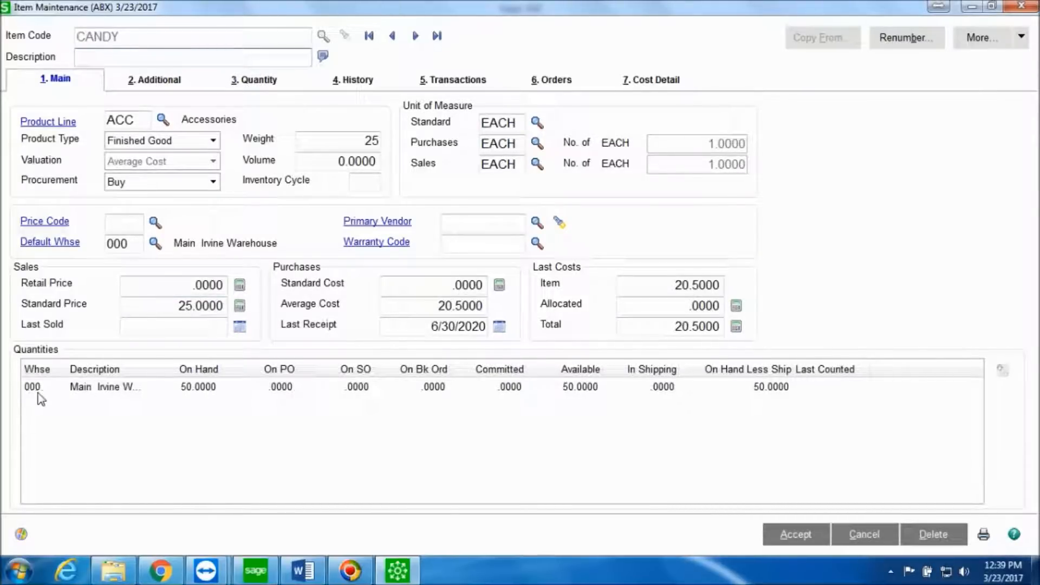
pyautogui.moveTo(206, 401)
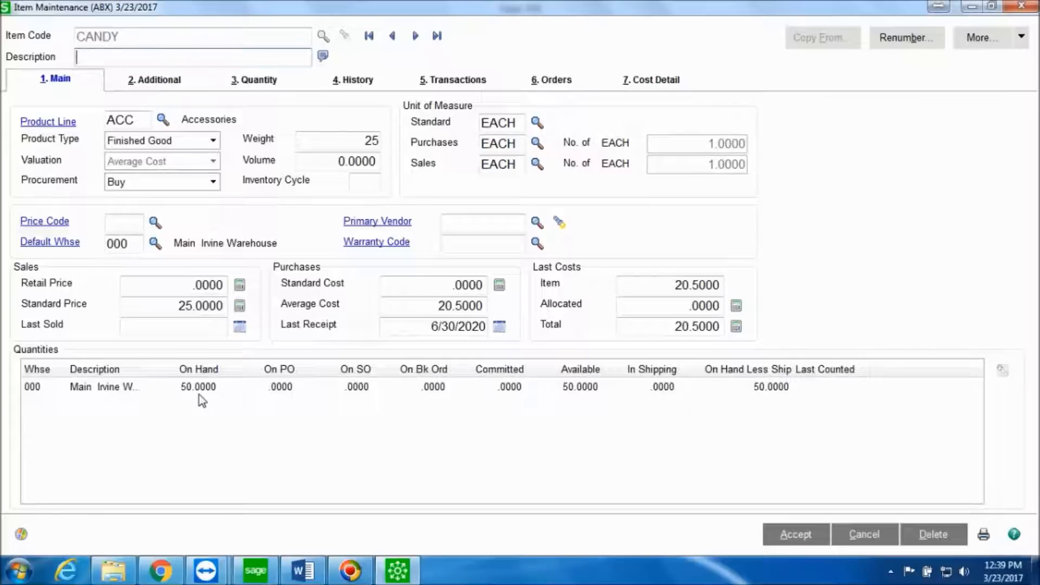
pyautogui.click(795, 534)
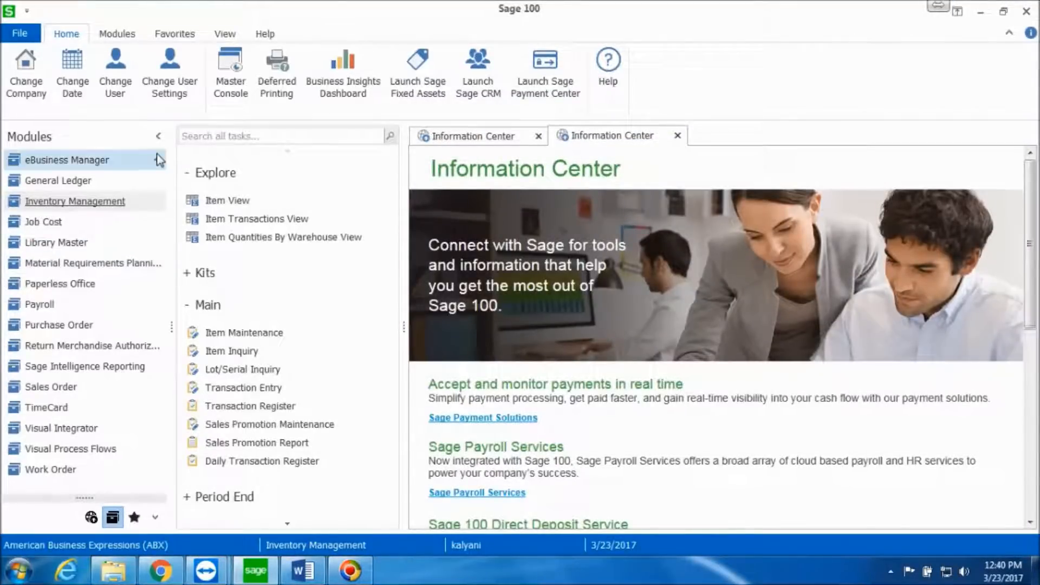
# Switch through eBusiness Manager to the Bill of Materials task list
pyautogui.click(66, 181)
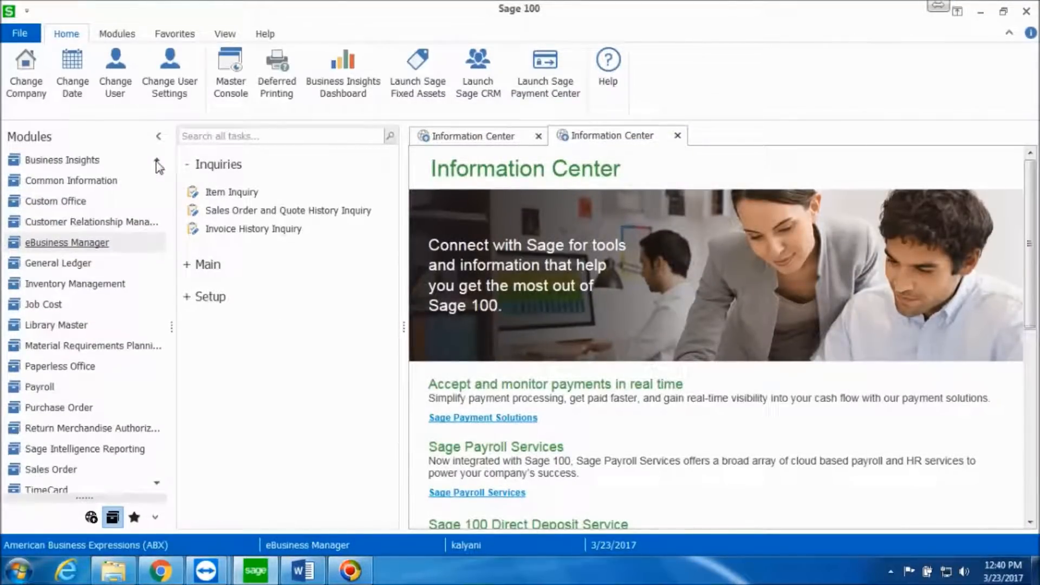
pyautogui.click(58, 160)
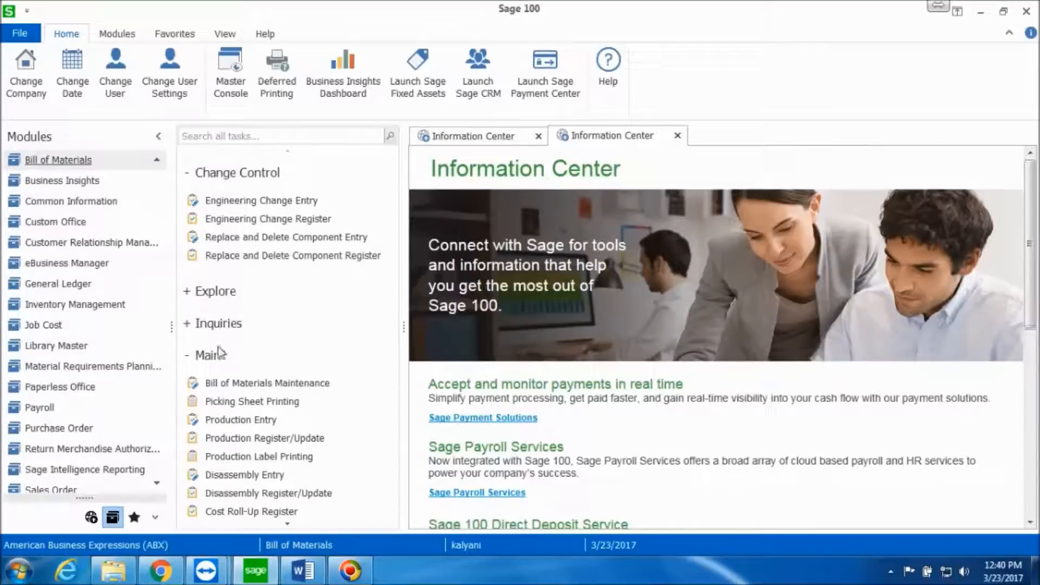
pyautogui.moveTo(241, 420)
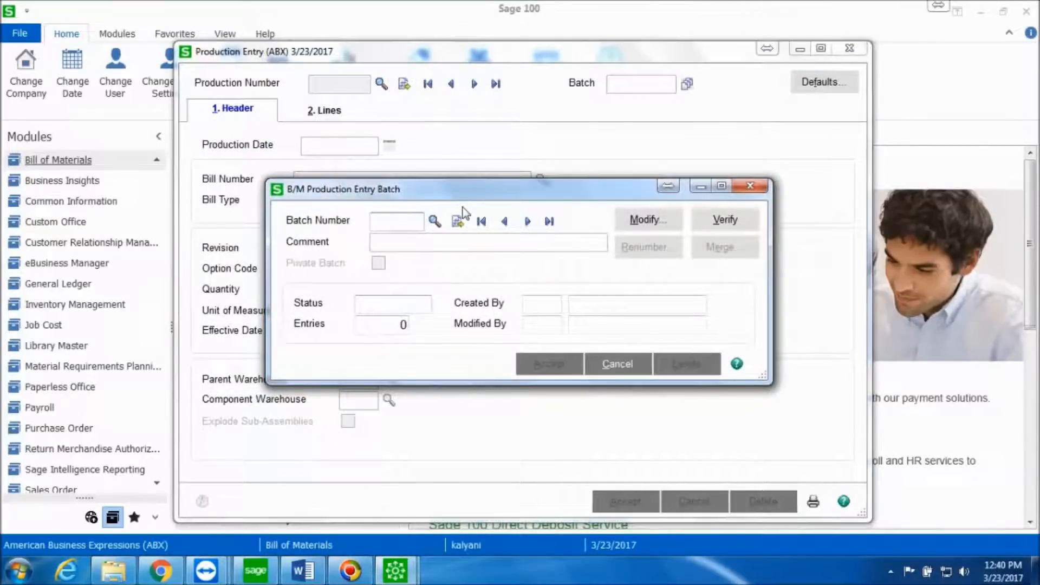
# Generate next batch number 00013 and accept it
pyautogui.click(457, 221)
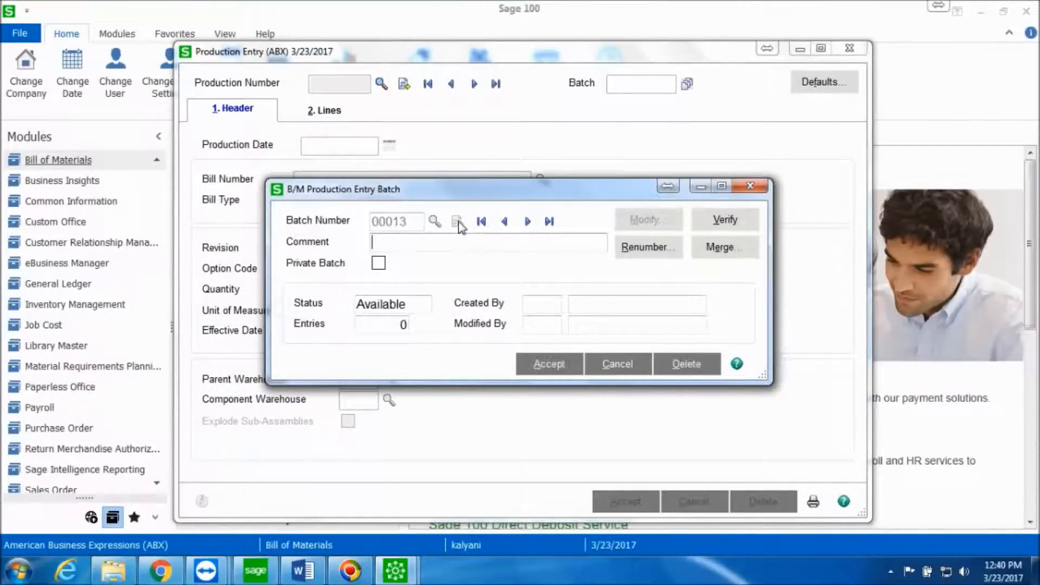
pyautogui.click(547, 363)
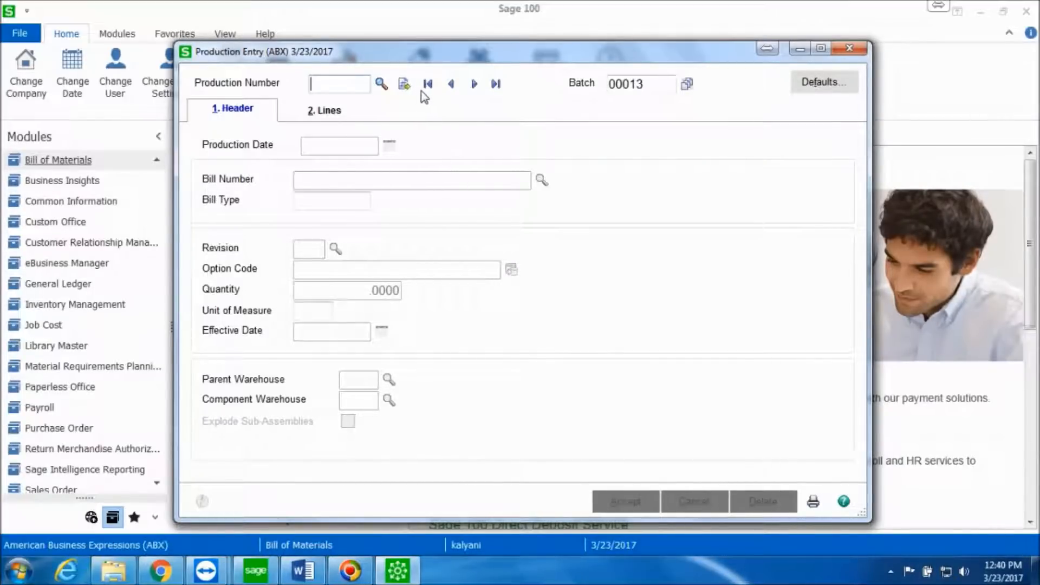
# Assign production number 0000016 and look up the CANDY bill
pyautogui.click(403, 83)
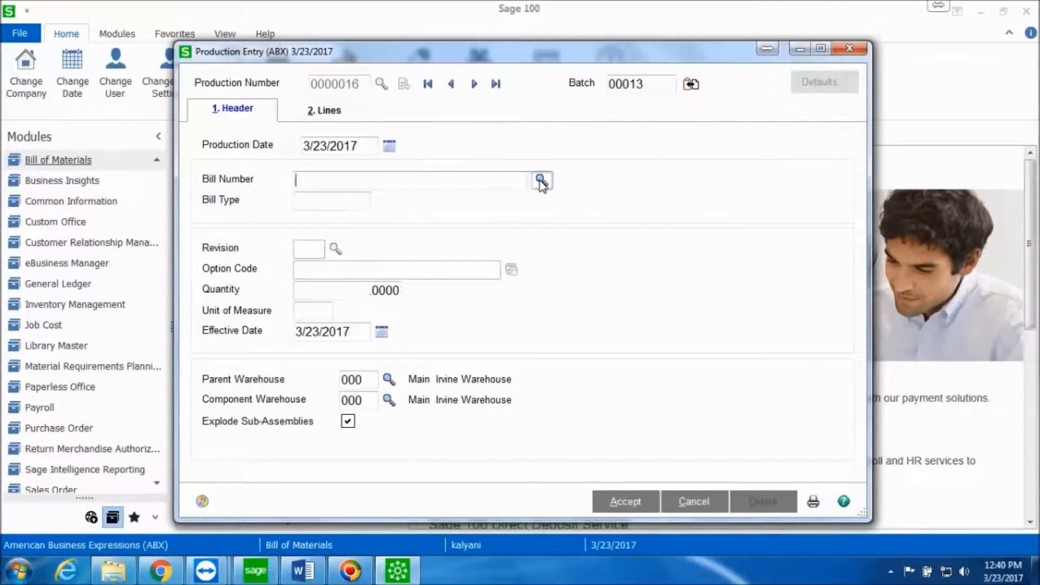
pyautogui.click(541, 180)
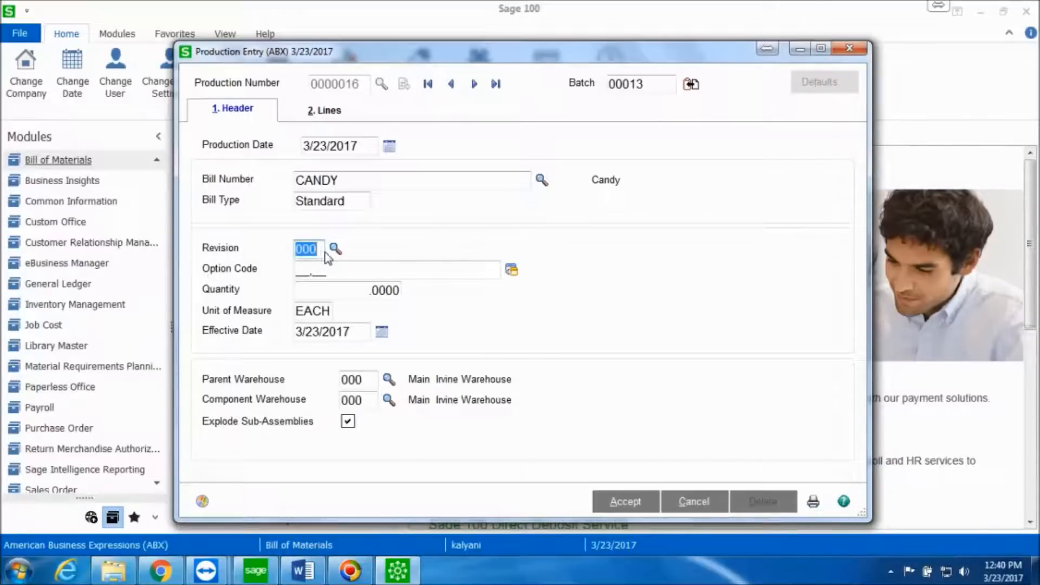
pyautogui.moveTo(370, 278)
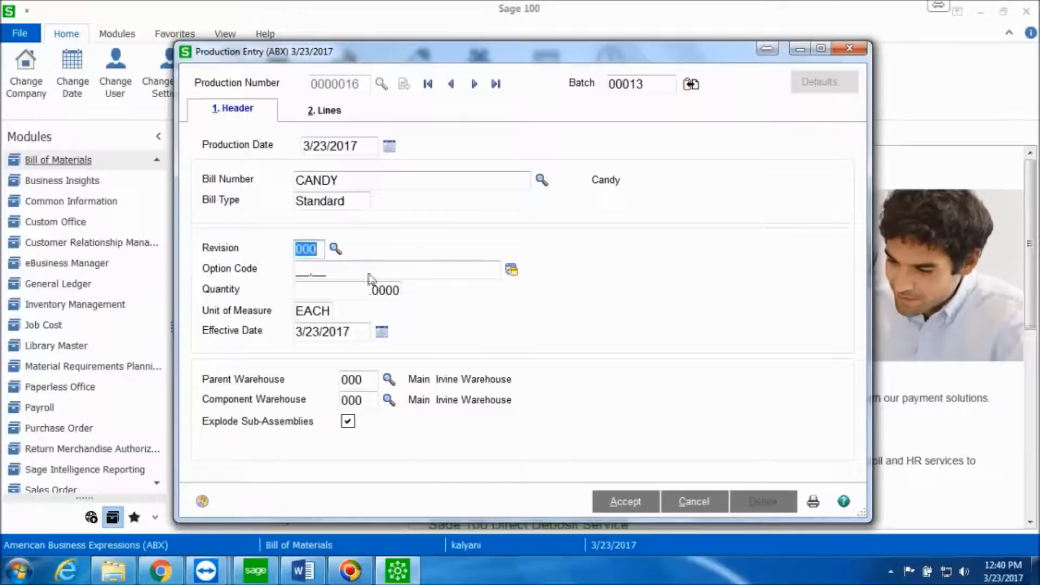
pyautogui.moveTo(511, 269)
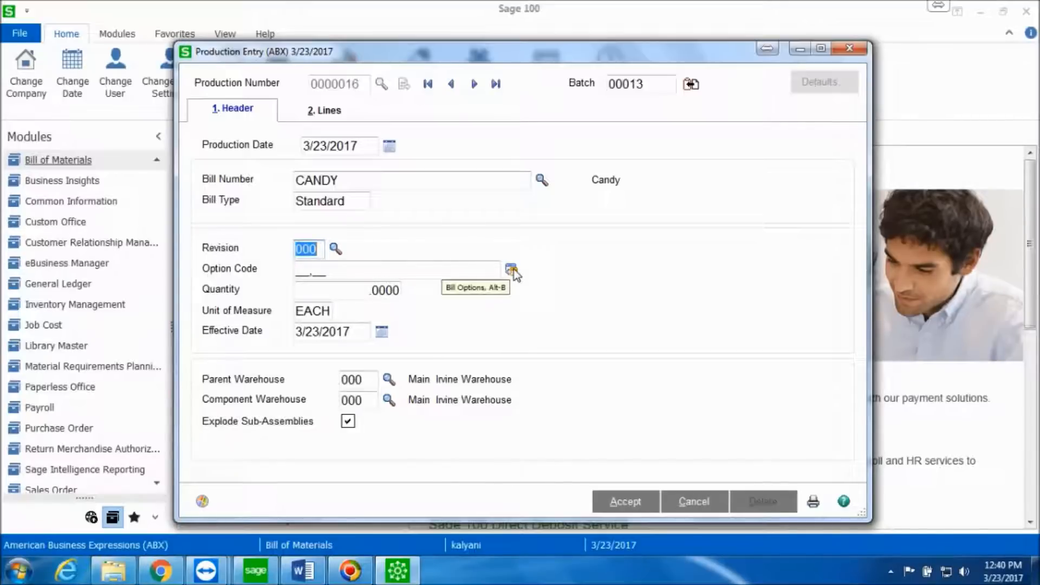
# Choose option A, Sweet Candy, for the sweet category
pyautogui.click(511, 269)
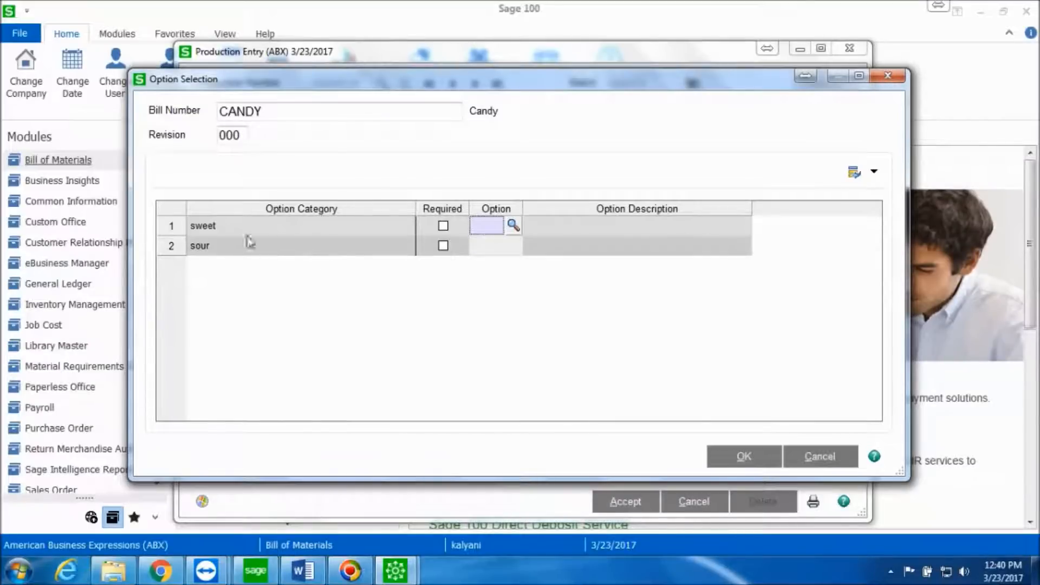
pyautogui.moveTo(296, 258)
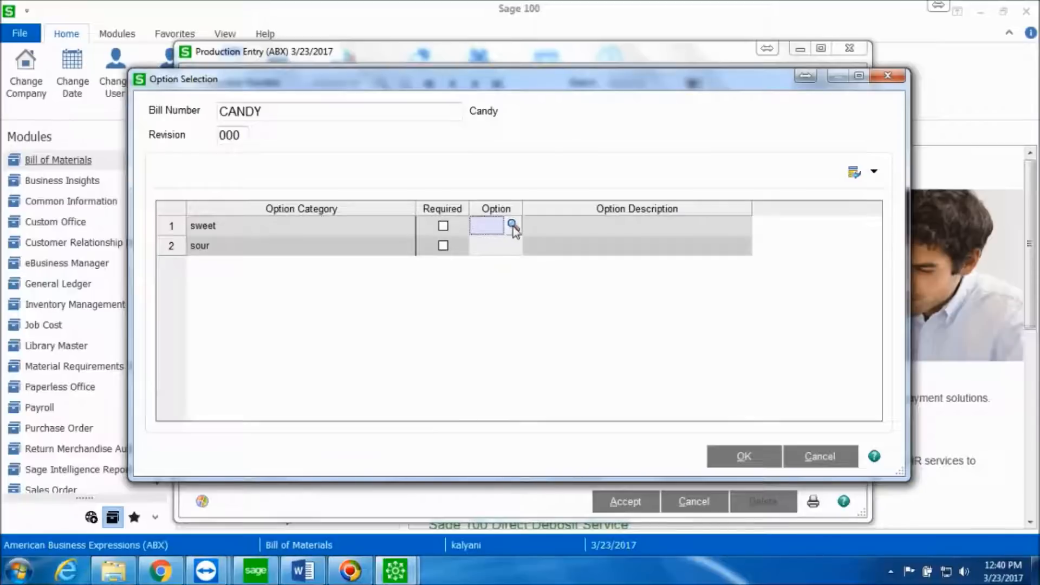
pyautogui.click(511, 224)
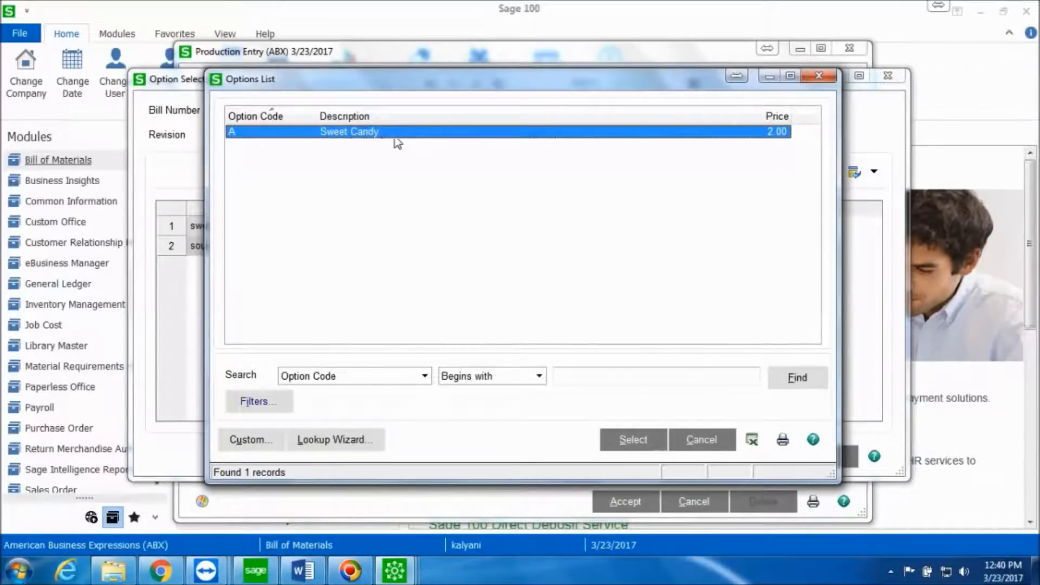
pyautogui.click(632, 439)
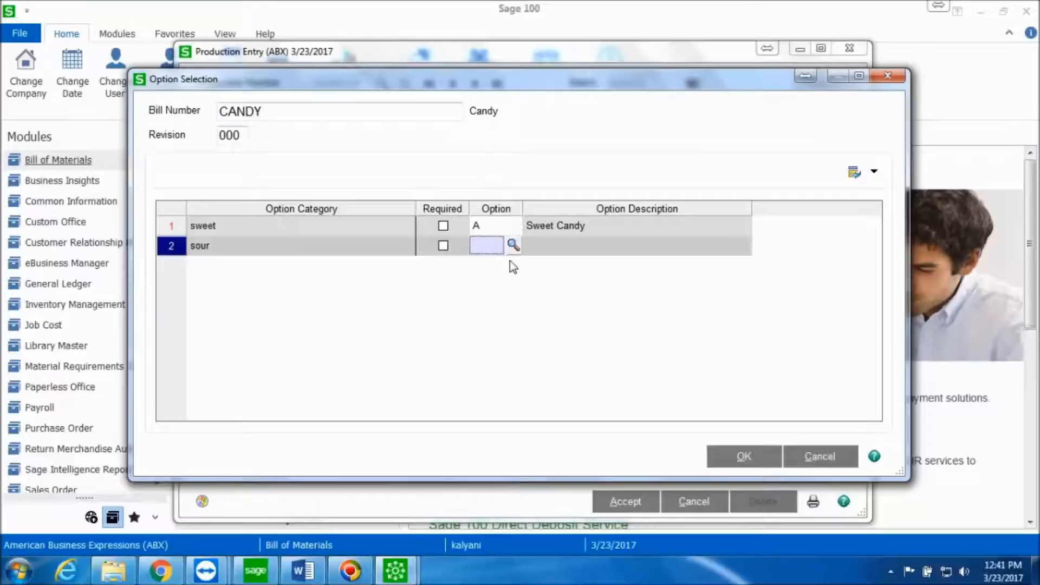
pyautogui.moveTo(516, 257)
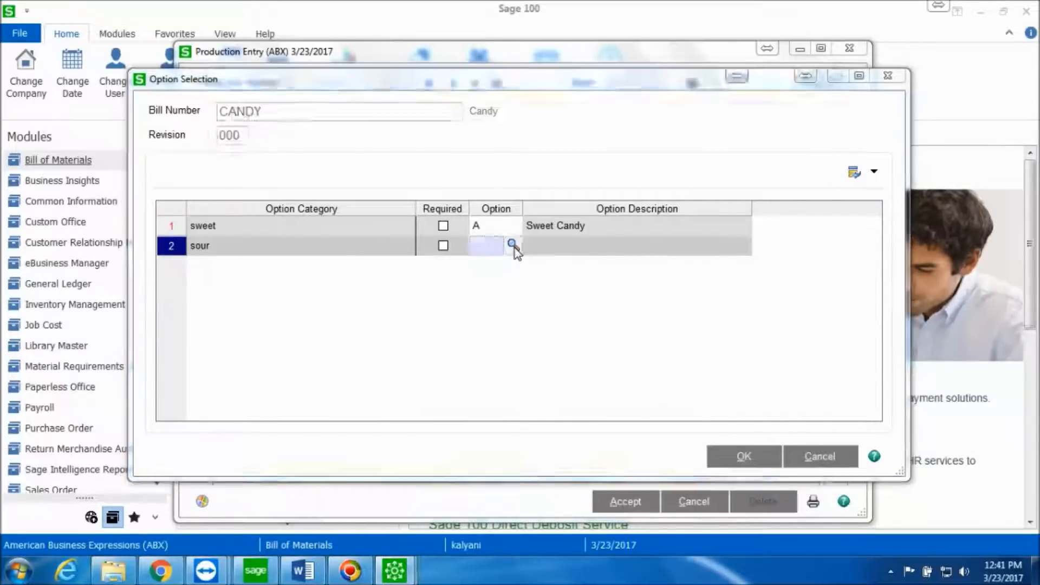
# Choose option A, Sour candy, for the sour category and confirm
pyautogui.click(512, 246)
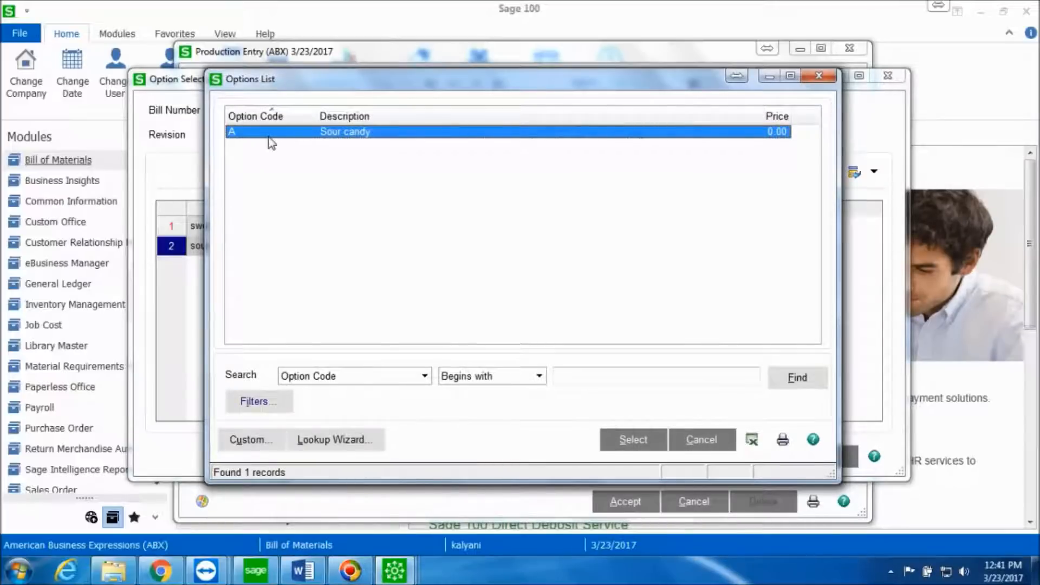
pyautogui.moveTo(355, 140)
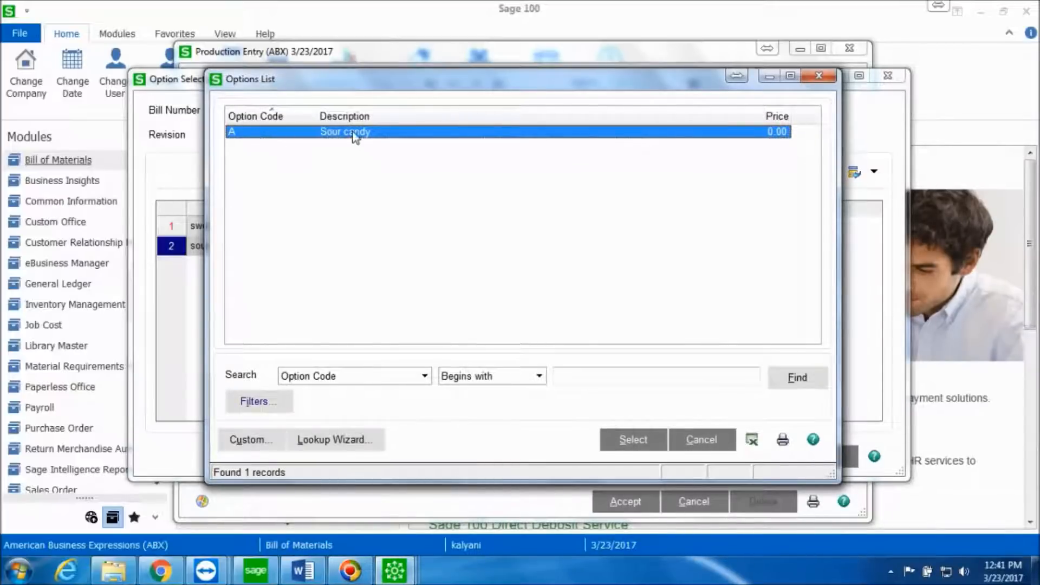
pyautogui.click(632, 440)
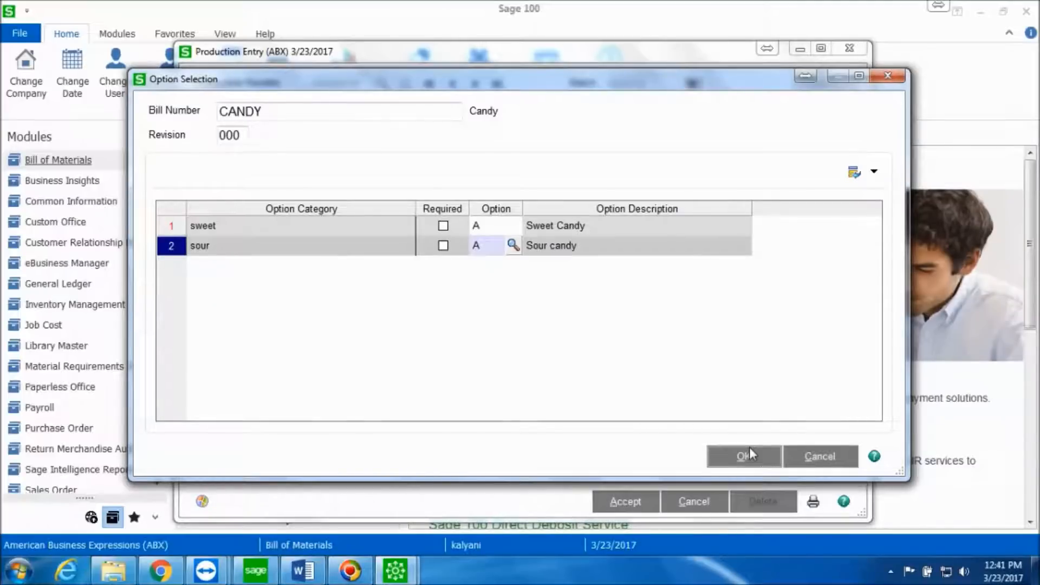
pyautogui.click(742, 456)
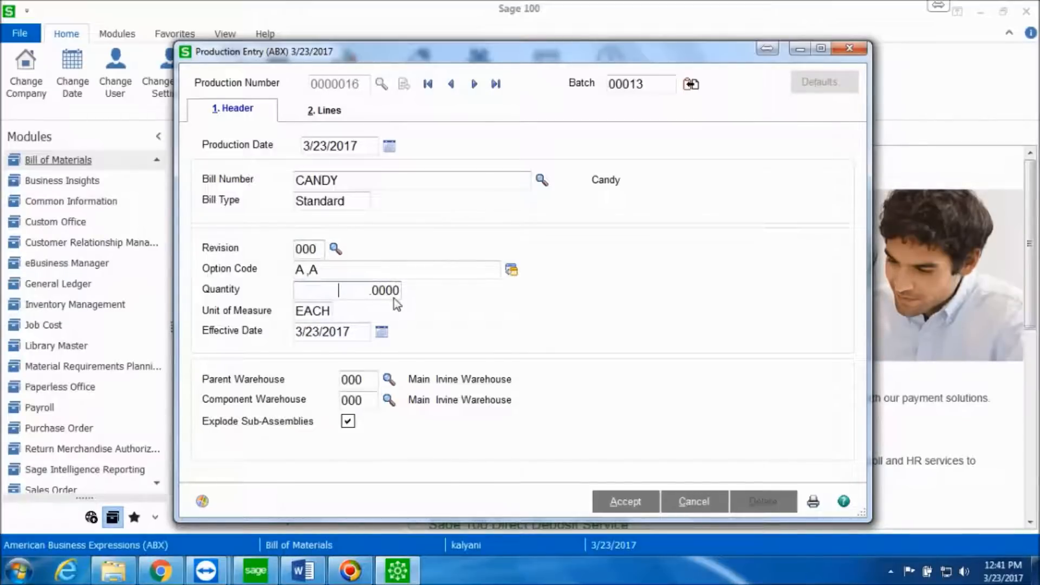
# Enter 50 as the CANDY production quantity
pyautogui.write('50')
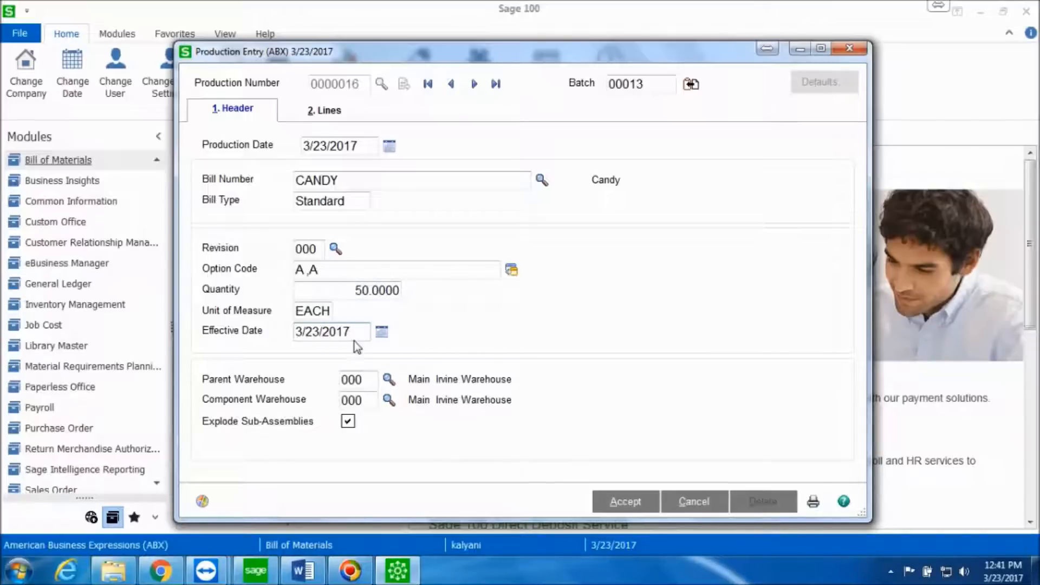
pyautogui.moveTo(362, 340)
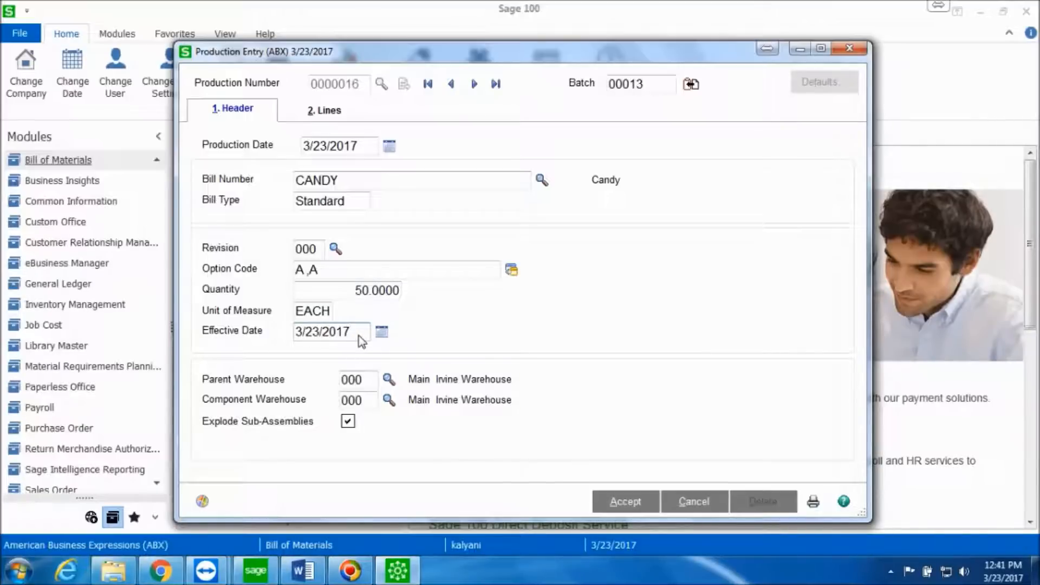
pyautogui.moveTo(564, 434)
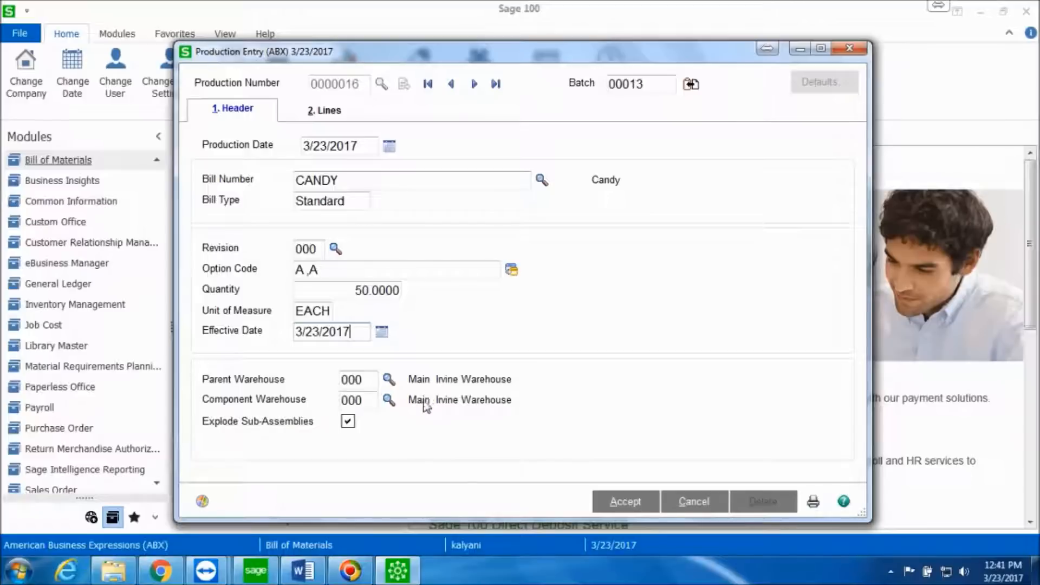
pyautogui.moveTo(413, 431)
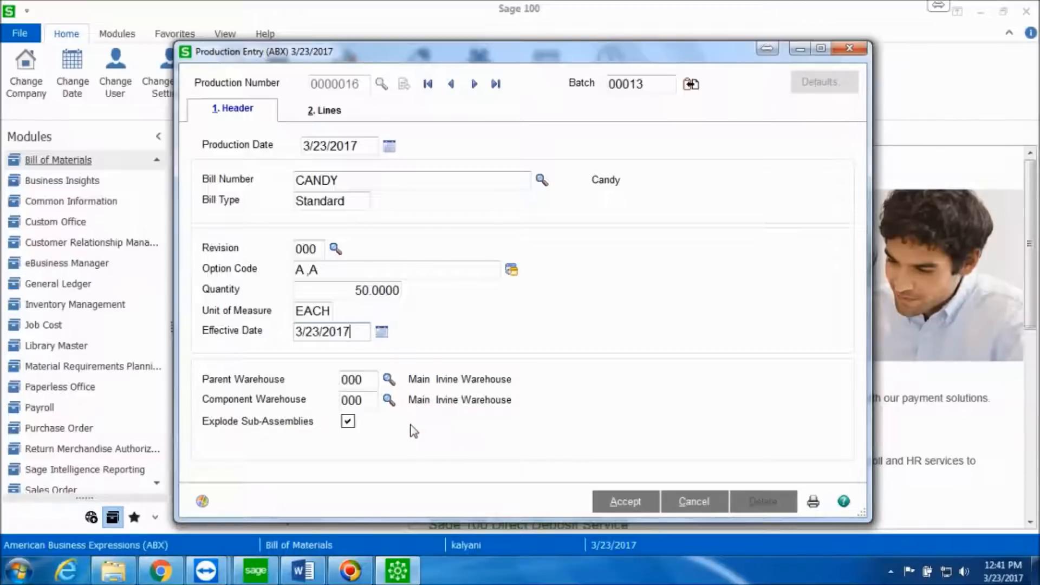
pyautogui.moveTo(266, 436)
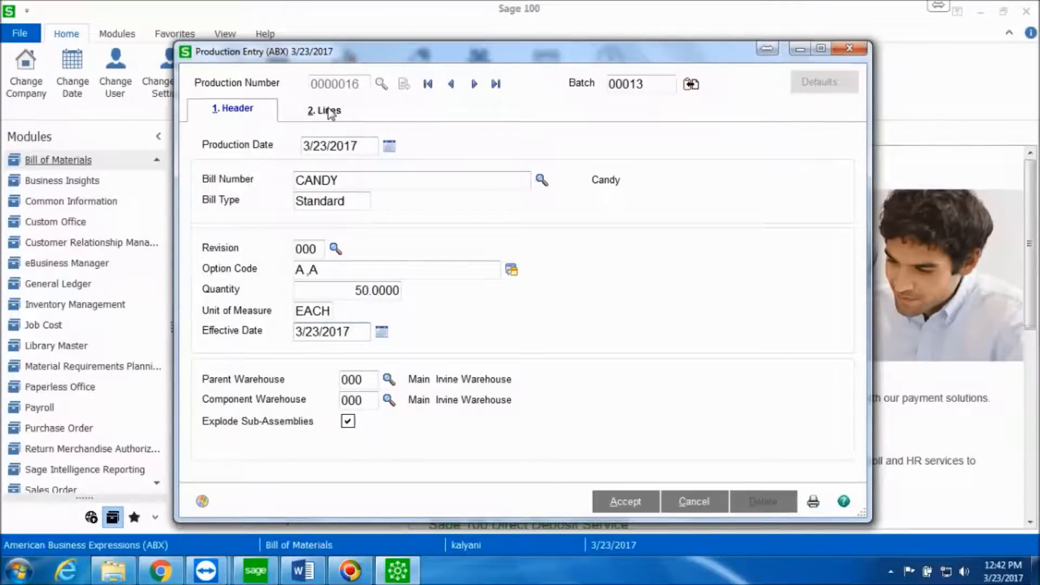
pyautogui.click(325, 109)
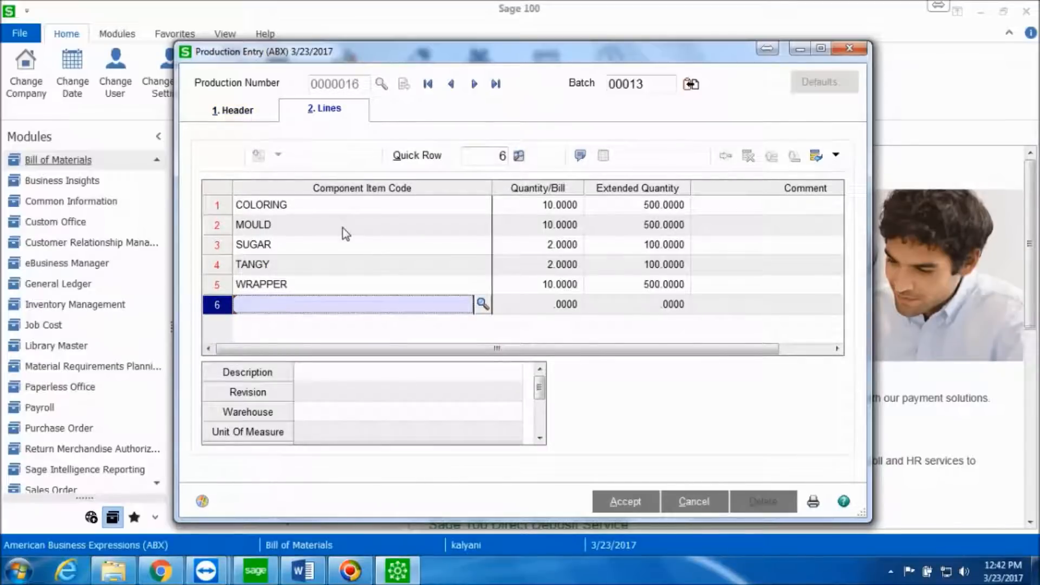
pyautogui.moveTo(355, 233)
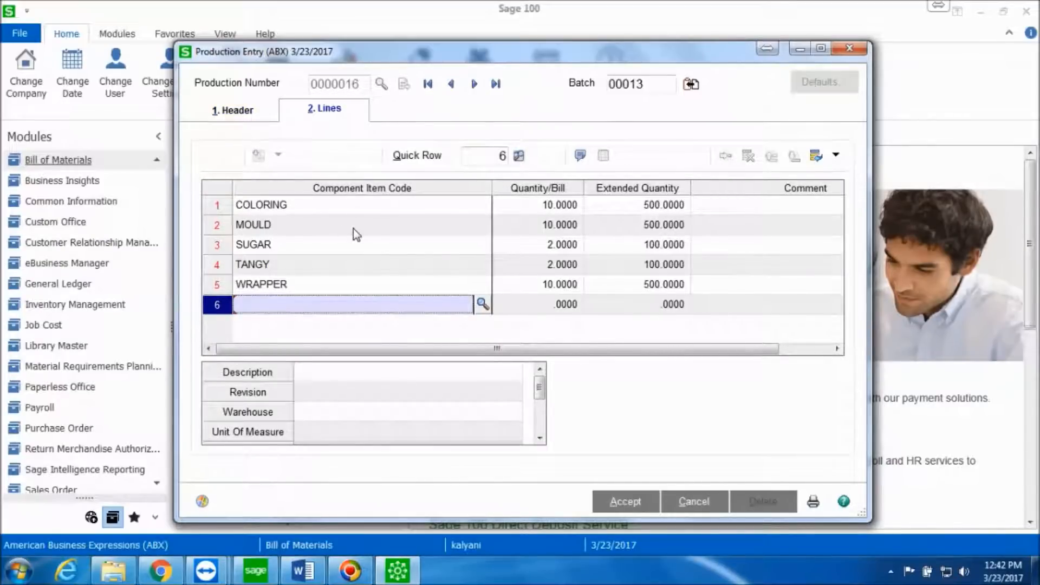
pyautogui.moveTo(381, 295)
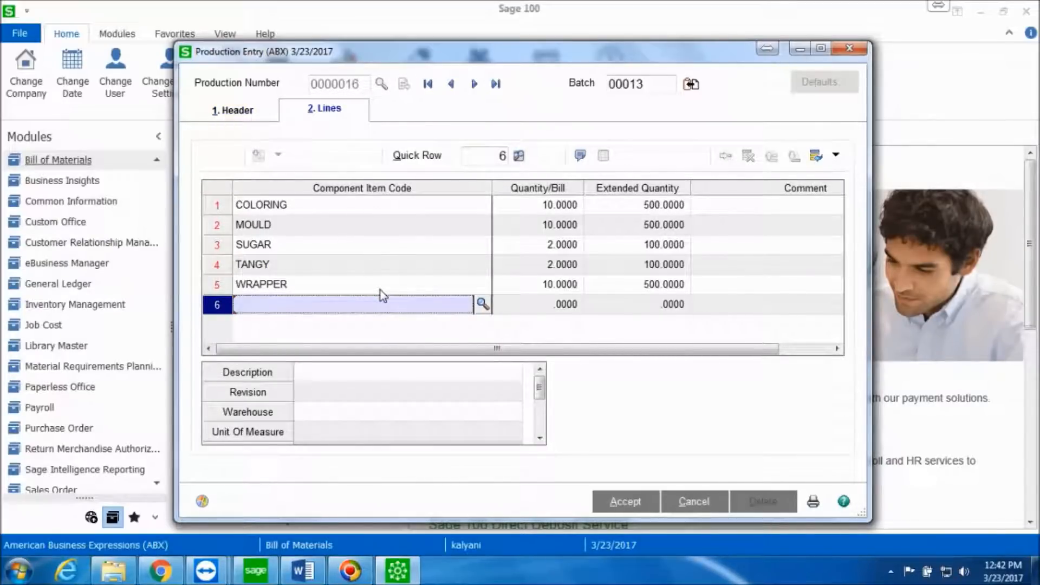
pyautogui.moveTo(302, 233)
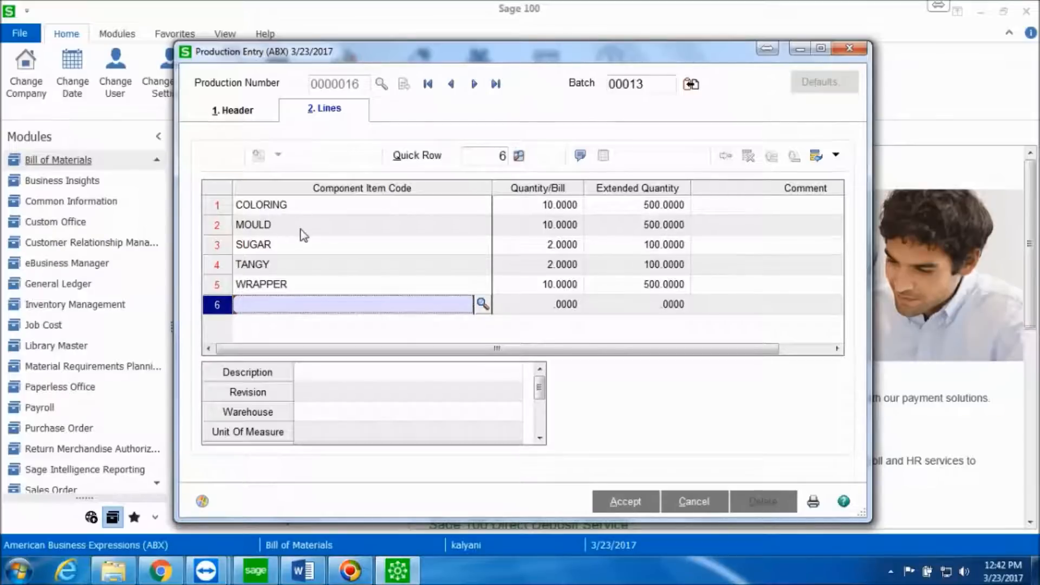
pyautogui.moveTo(277, 297)
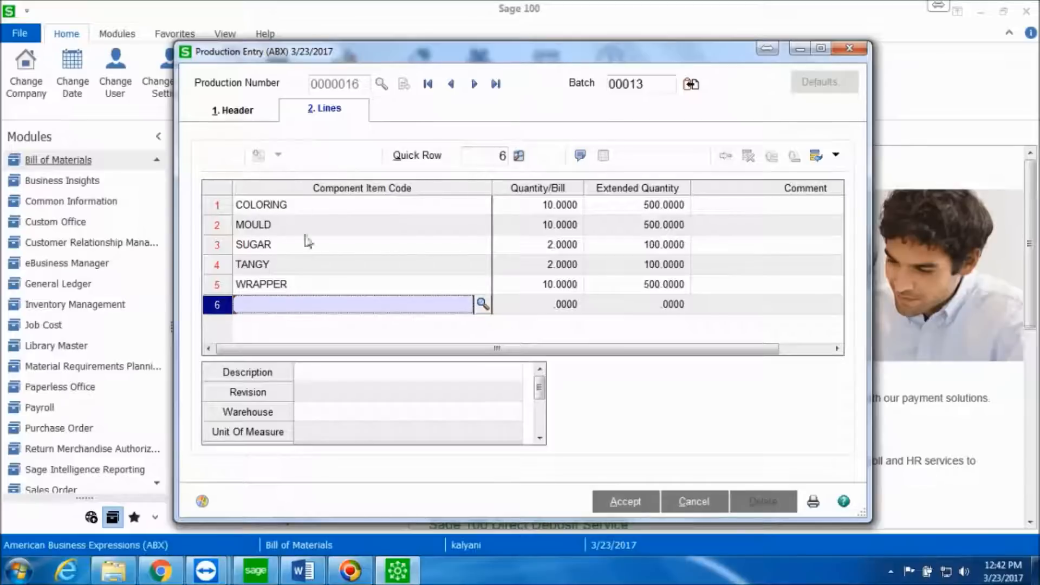
pyautogui.moveTo(288, 277)
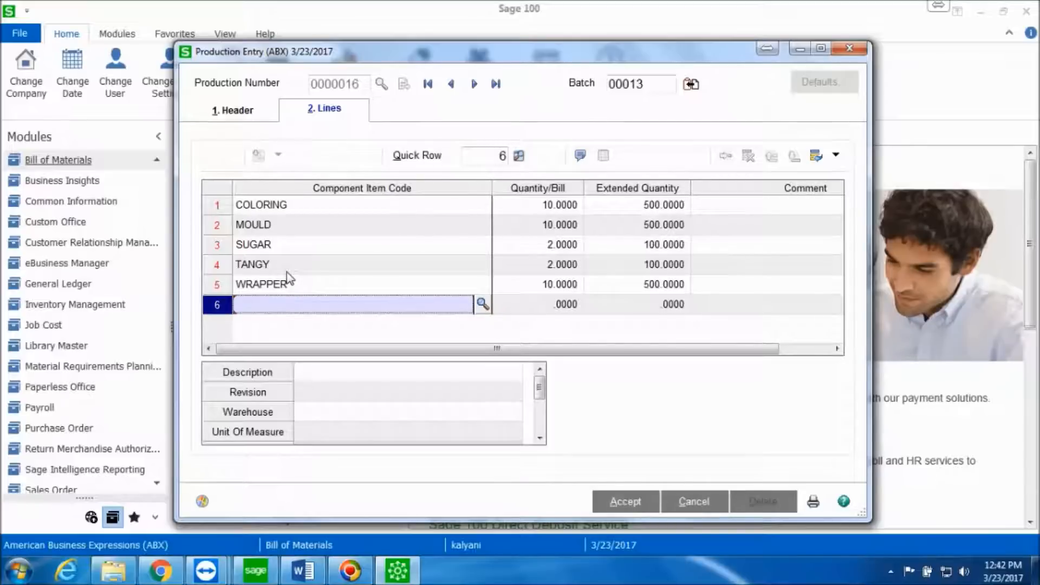
pyautogui.moveTo(316, 274)
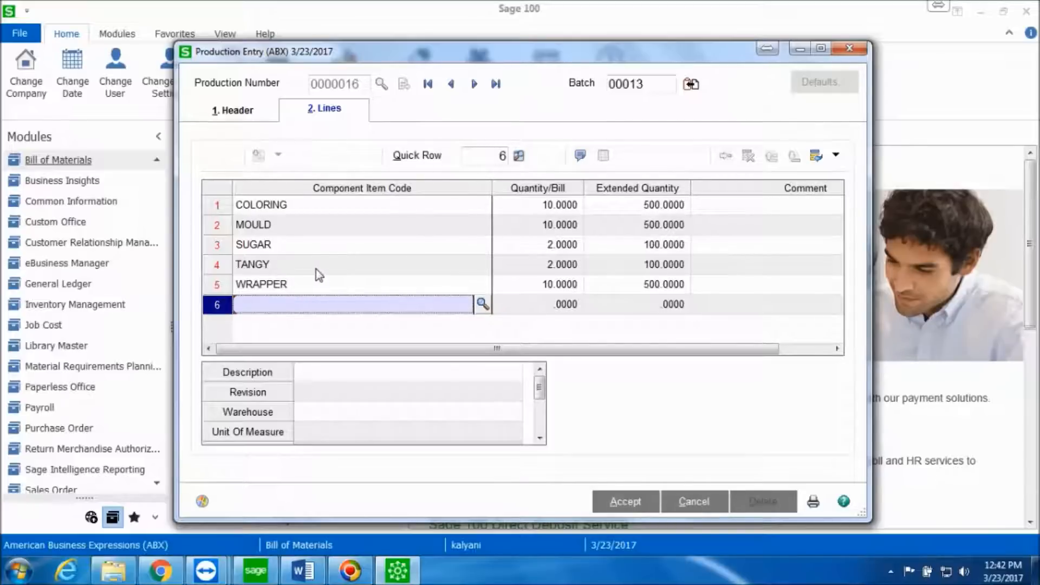
pyautogui.moveTo(354, 272)
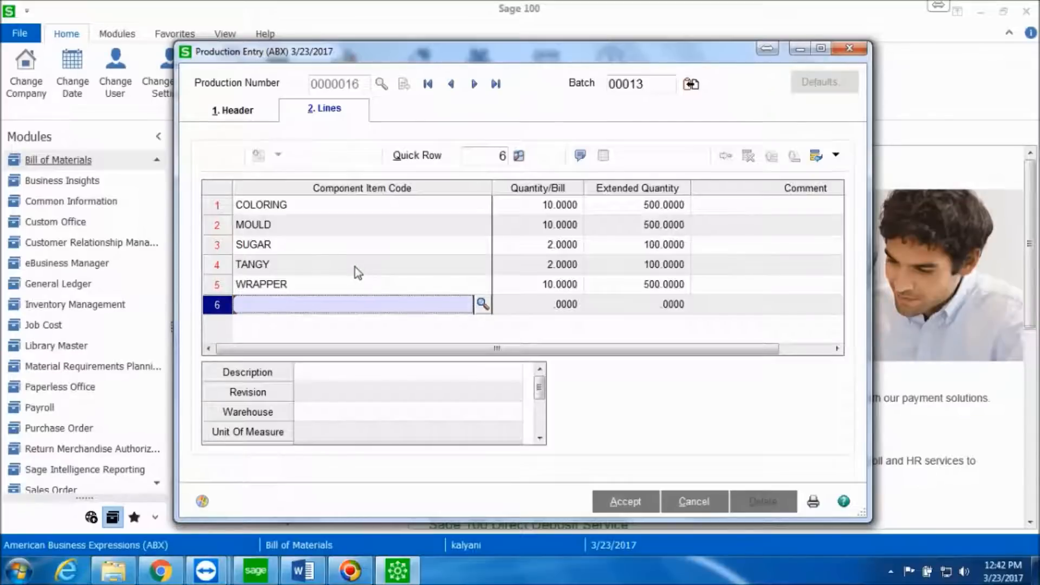
pyautogui.moveTo(702, 259)
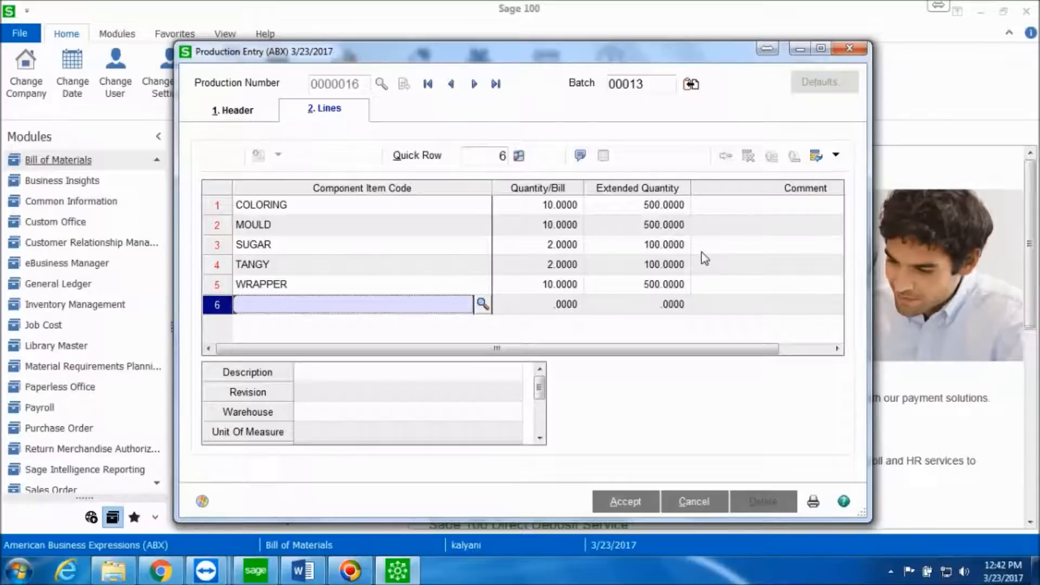
pyautogui.moveTo(698, 257)
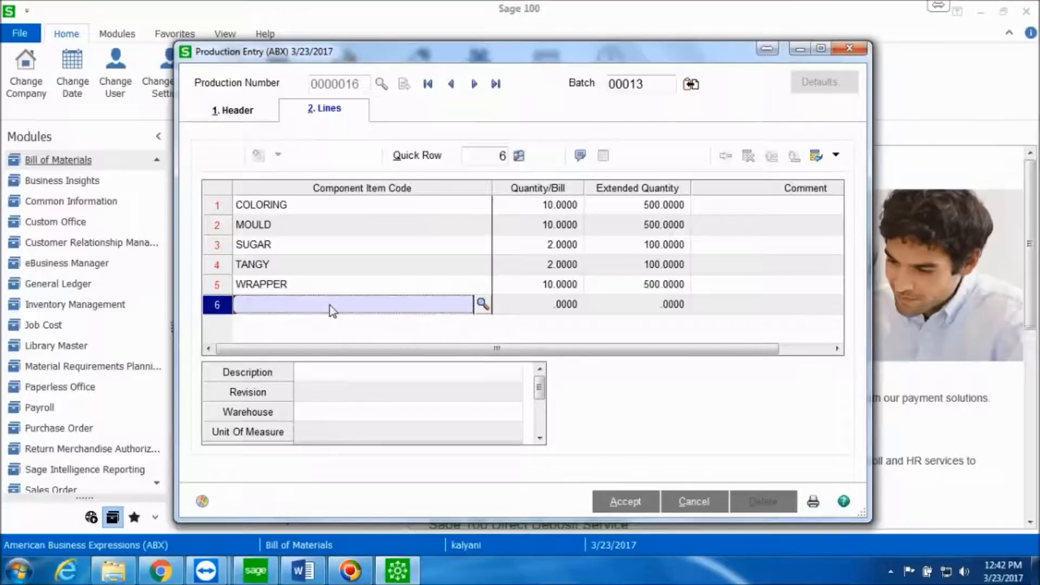
pyautogui.moveTo(612, 256)
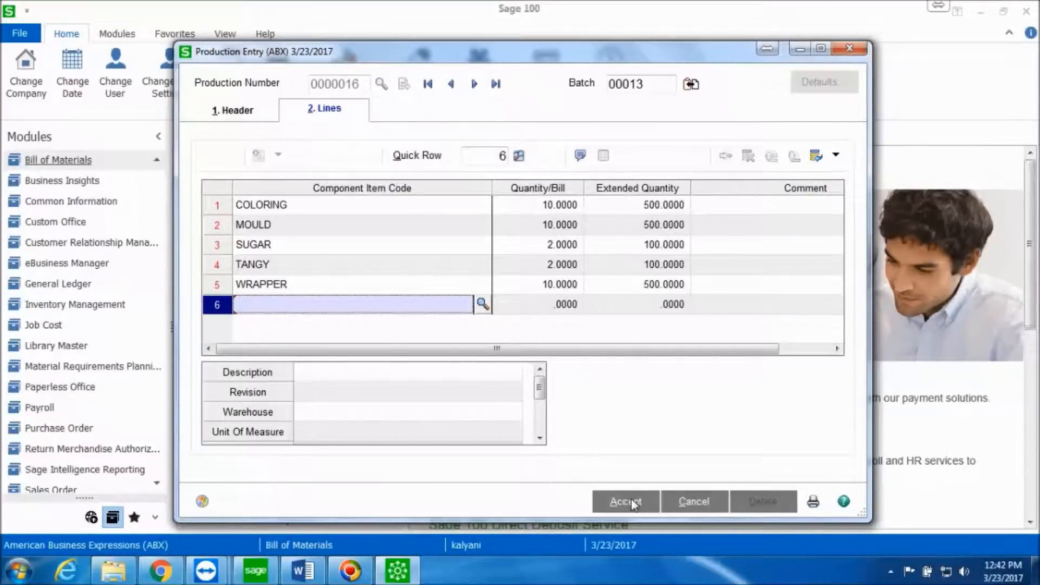
# Accept entry 0000016, then mark batch 00013 for printing the register
pyautogui.click(624, 500)
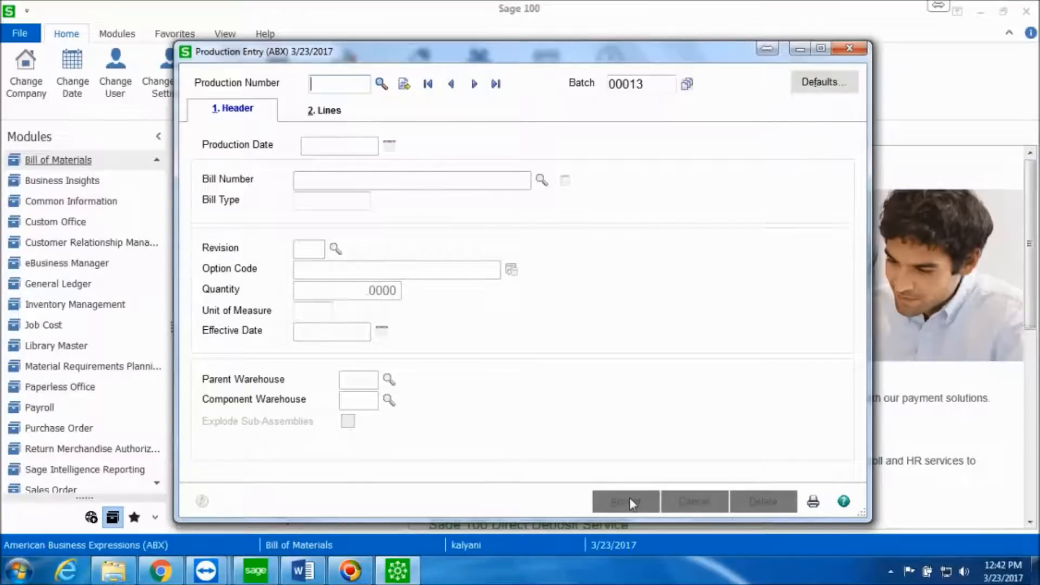
pyautogui.moveTo(630, 502)
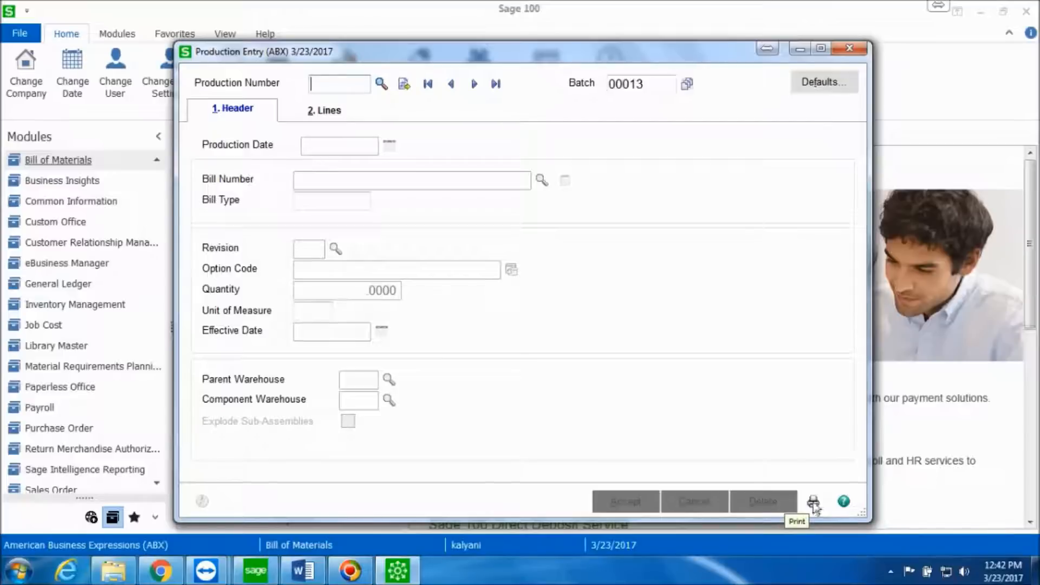
pyautogui.moveTo(813, 504)
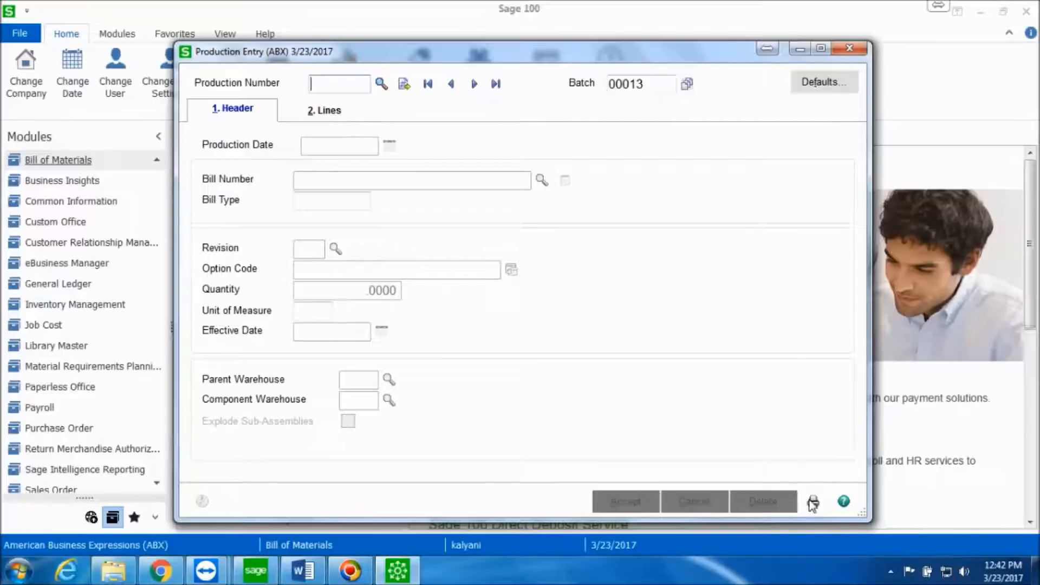
pyautogui.moveTo(812, 502)
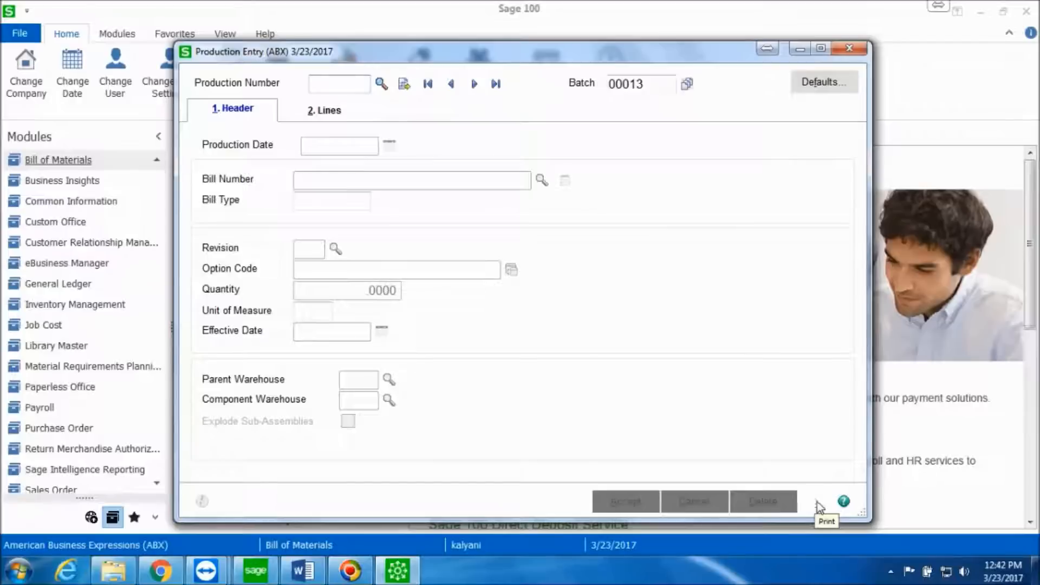
pyautogui.click(826, 502)
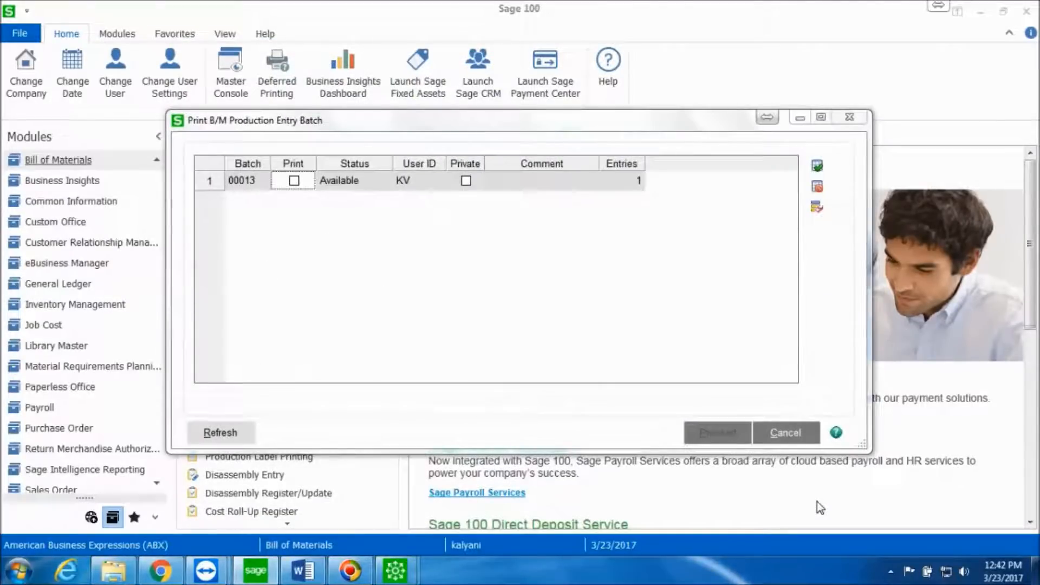
pyautogui.click(293, 180)
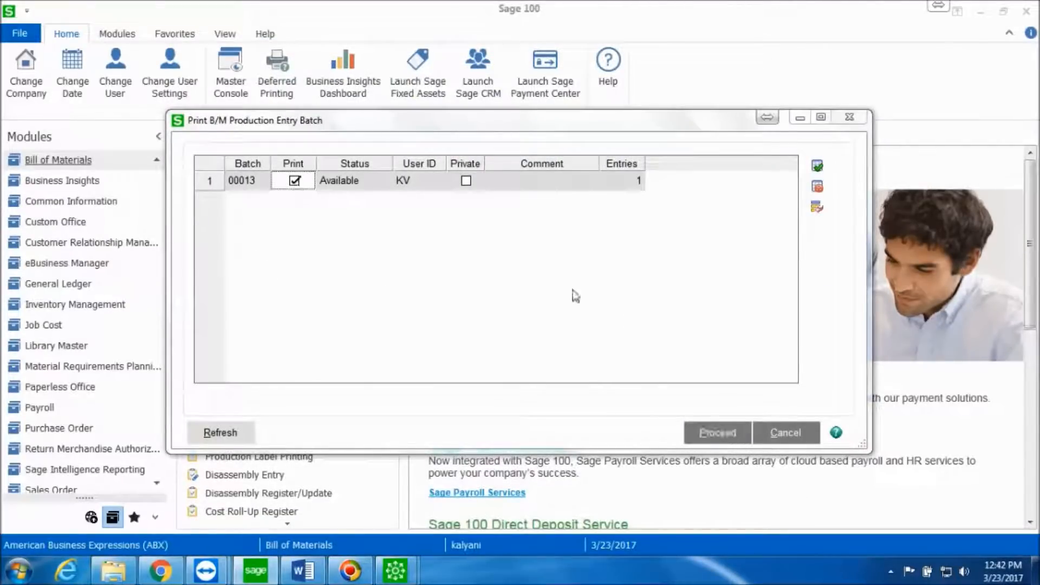
pyautogui.click(715, 432)
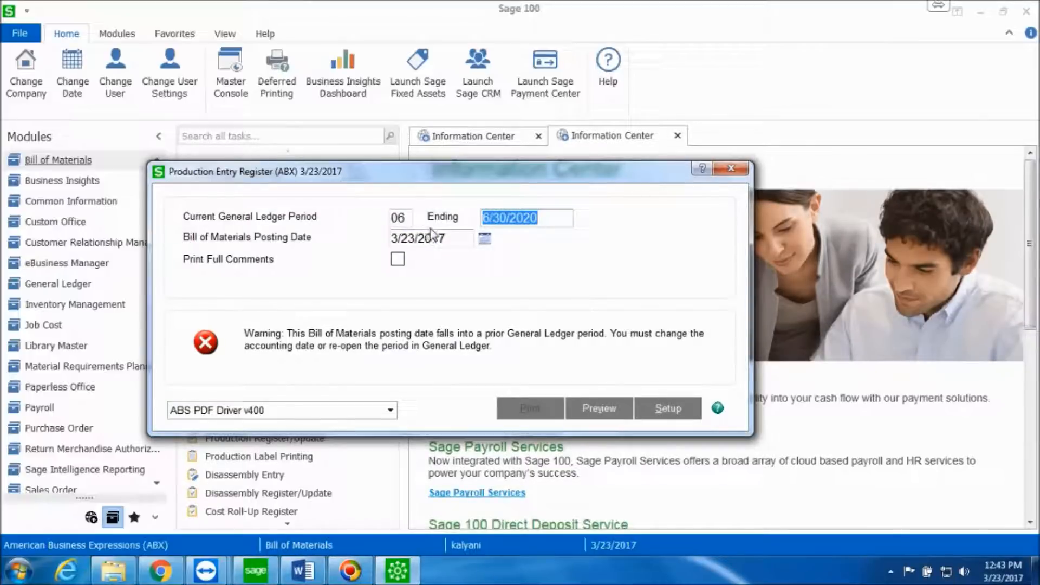
# Set posting date 6/30/2020 and preview register BM-000008
pyautogui.write('6/30/2020')
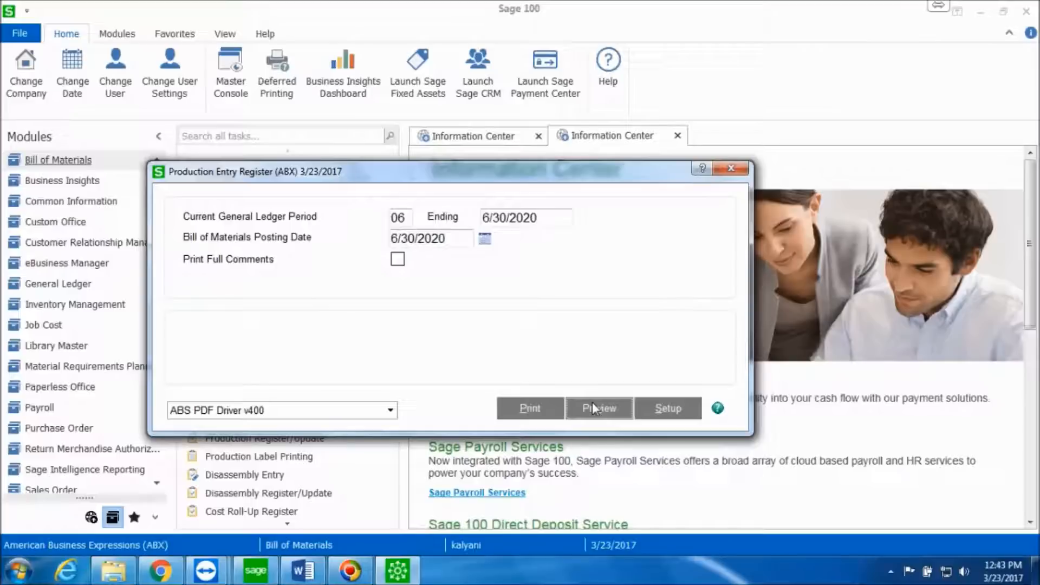
pyautogui.click(597, 408)
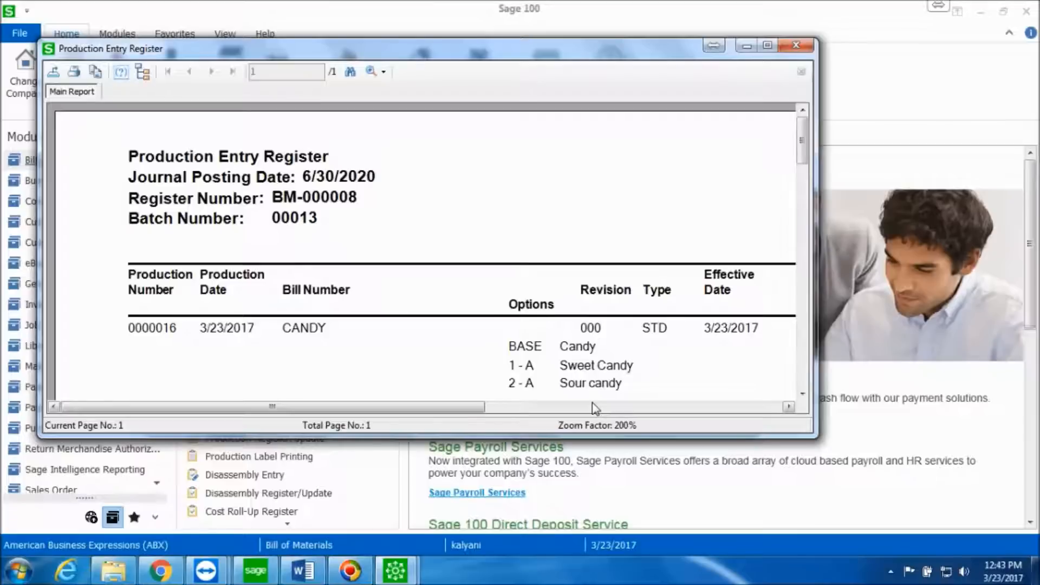
# Maximize the register preview and scroll to the component costs and 1,025.00 total
pyautogui.click(767, 45)
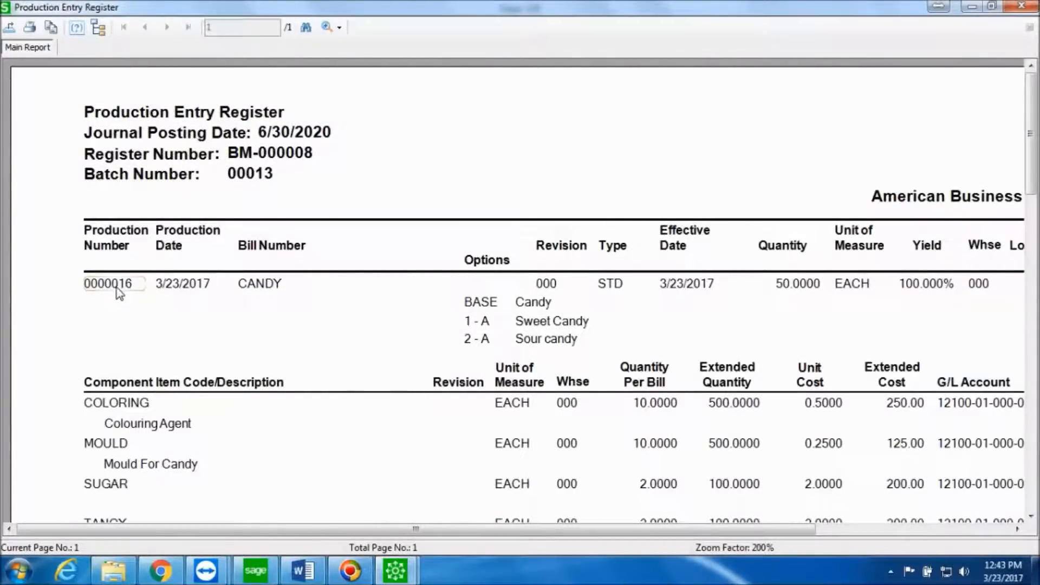
pyautogui.moveTo(109, 297)
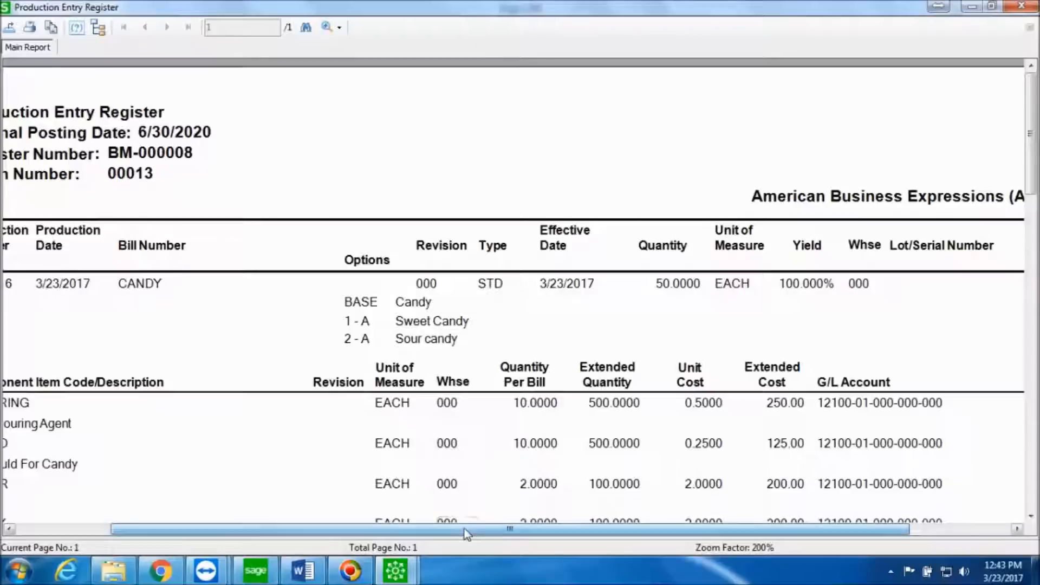
pyautogui.moveTo(510, 529); pyautogui.dragTo(584, 528)
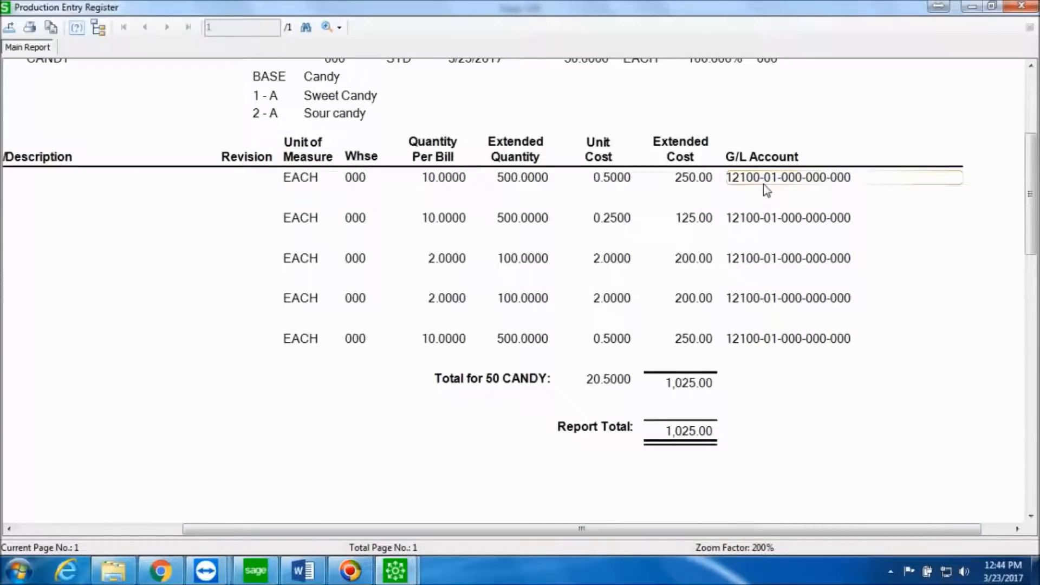
pyautogui.moveTo(599, 408)
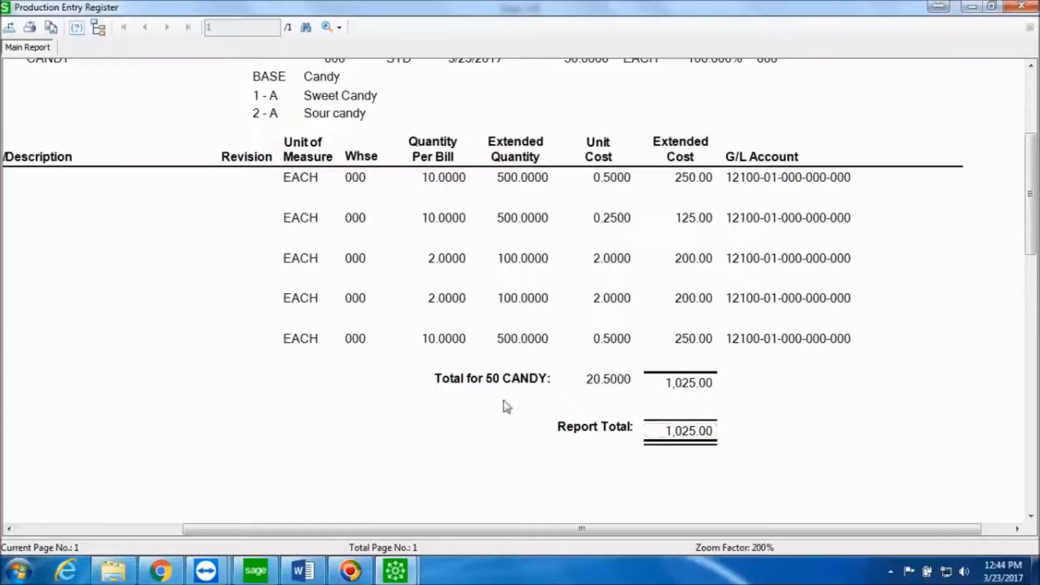
pyautogui.moveTo(889, 86)
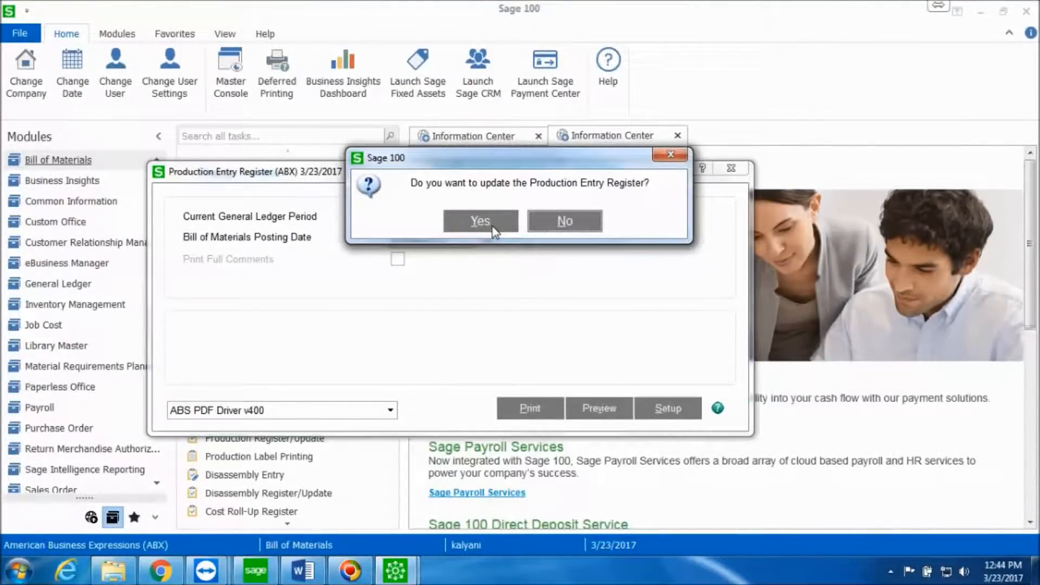
# Confirm the register update and skip the Daily Transaction Register printout
pyautogui.click(478, 220)
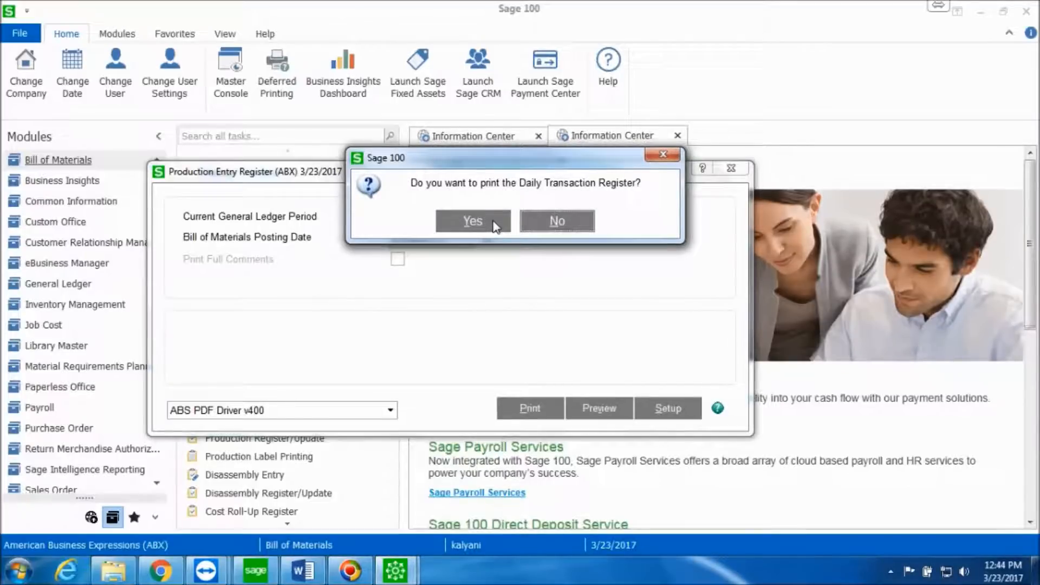
pyautogui.moveTo(493, 232)
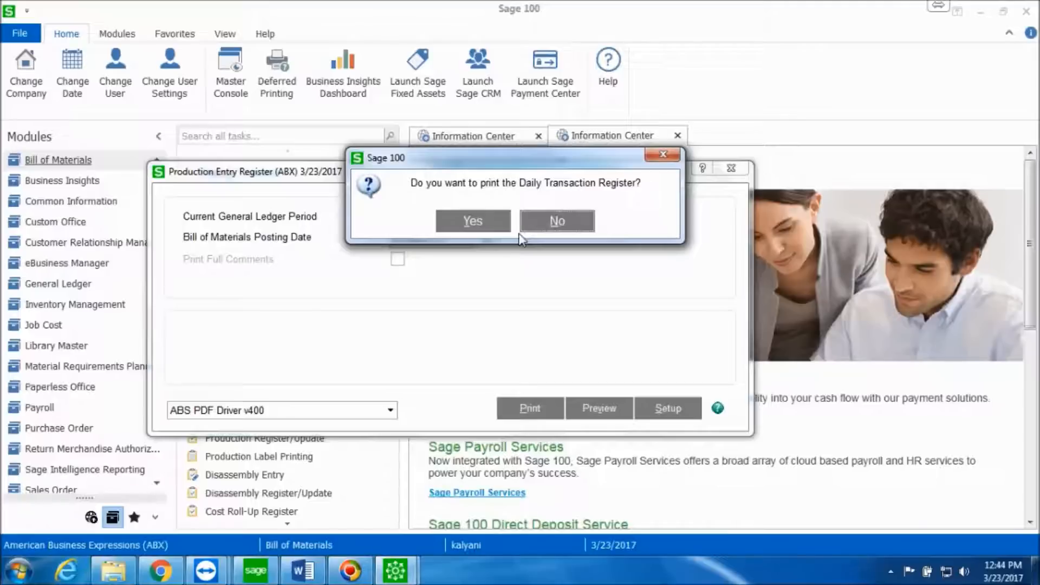
pyautogui.click(557, 221)
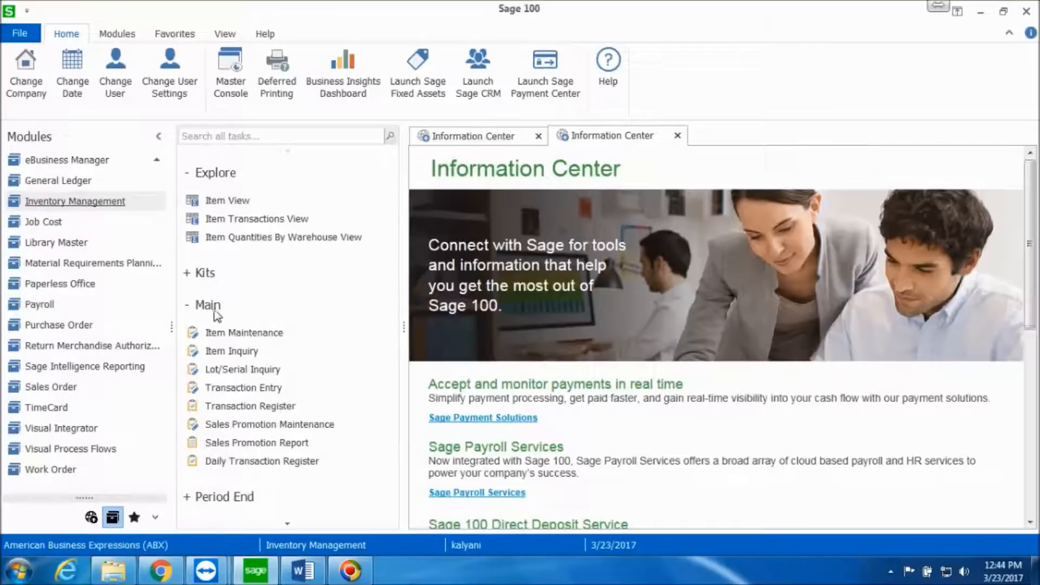
pyautogui.moveTo(243, 332)
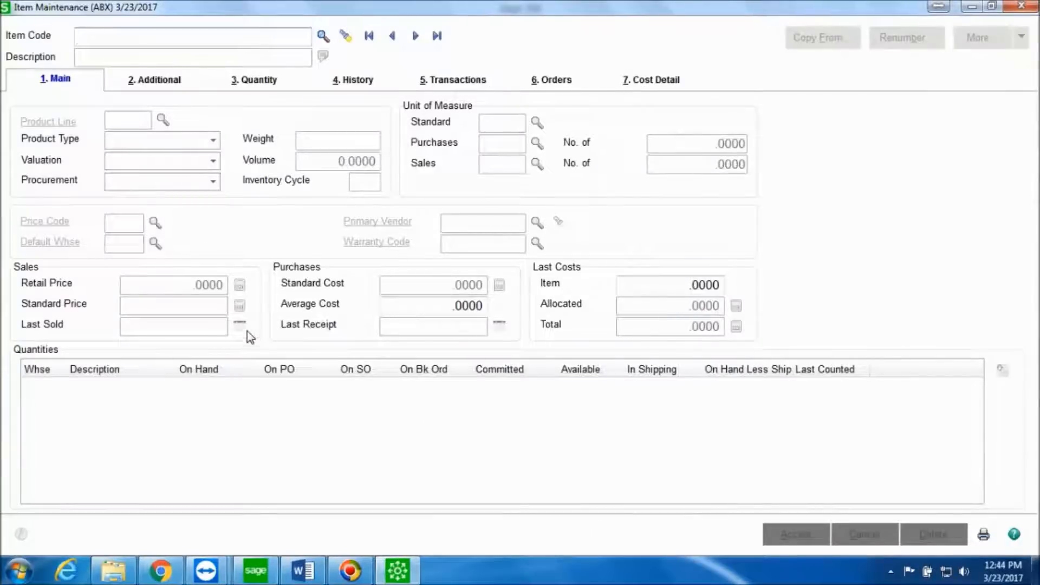
# Load item CANDY in Item Maintenance to confirm 100 on hand in warehouse 000
pyautogui.write('C')
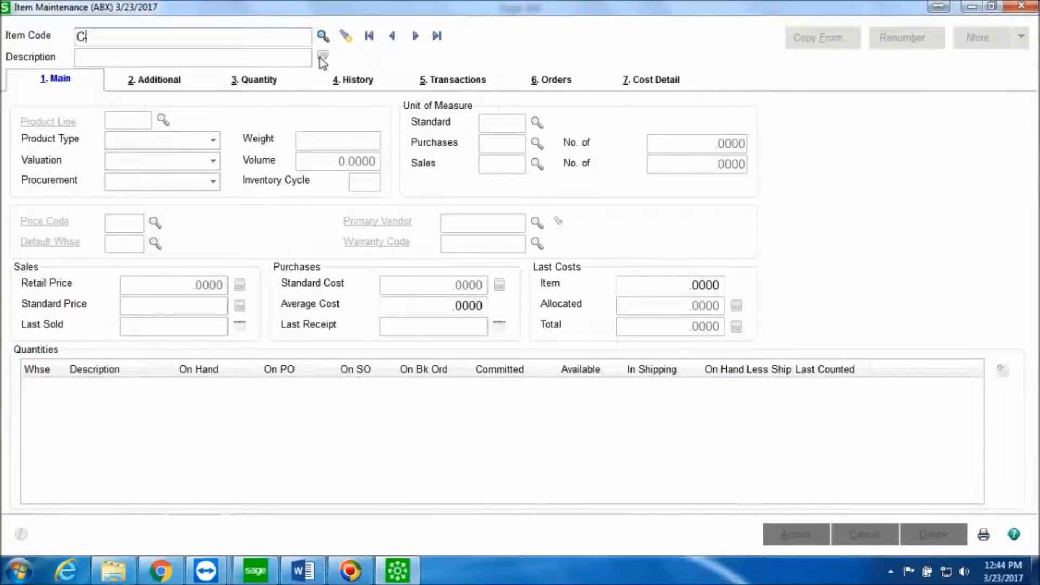
pyautogui.write('ANDY')
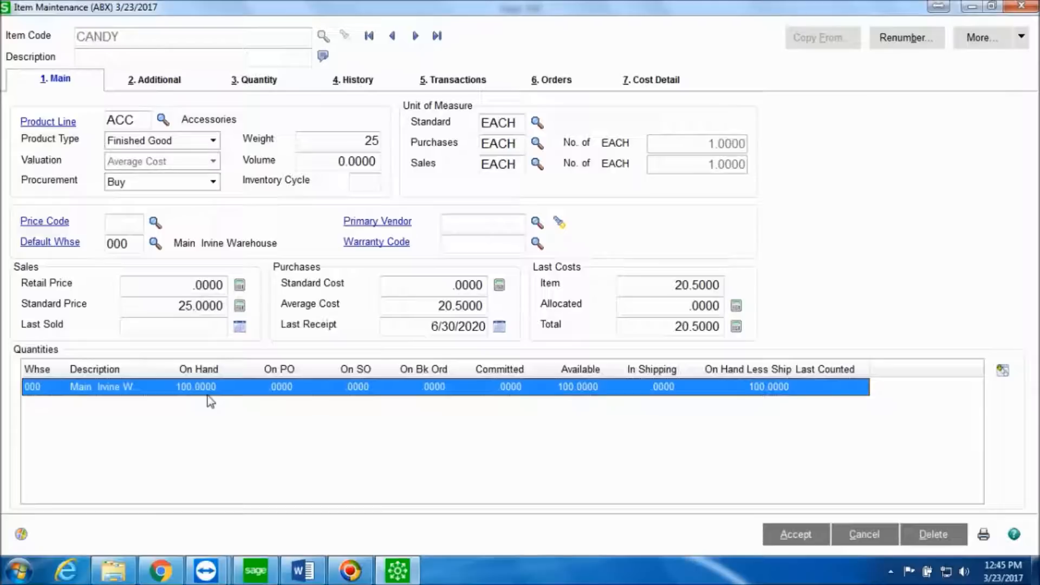
pyautogui.moveTo(193, 400)
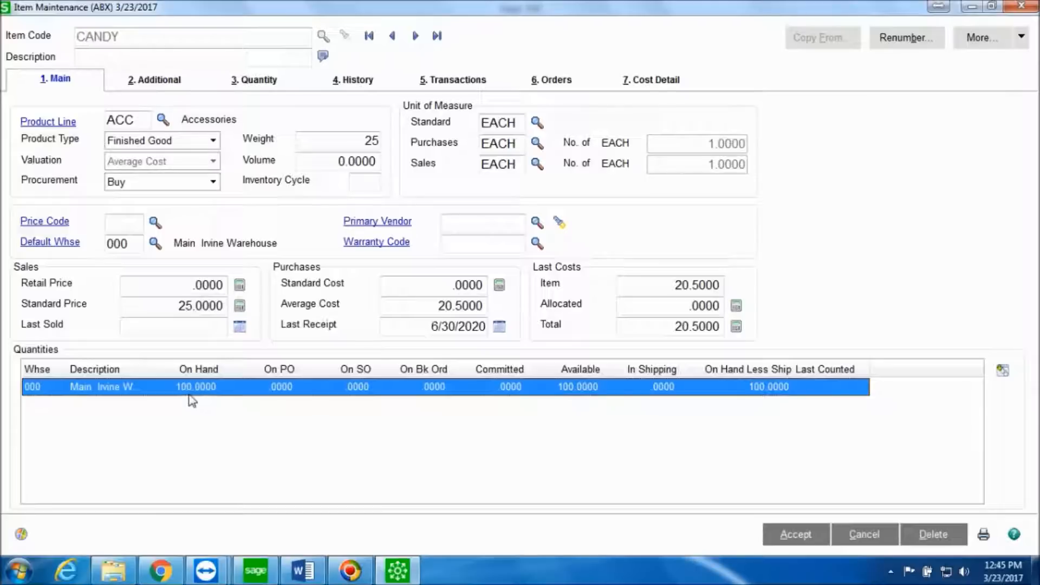
pyautogui.moveTo(199, 402)
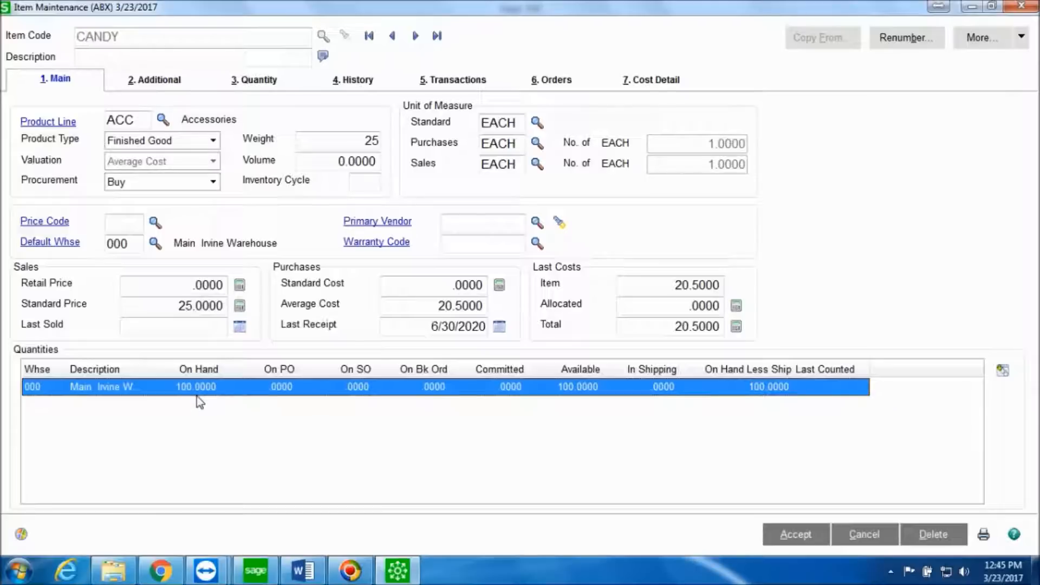